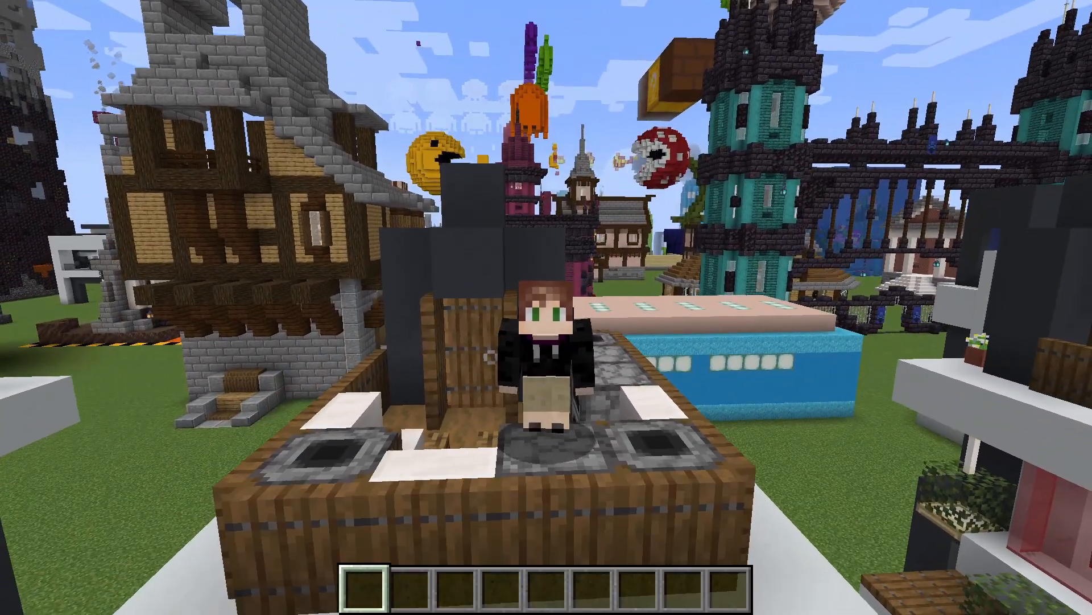
mouse_move(547, 308)
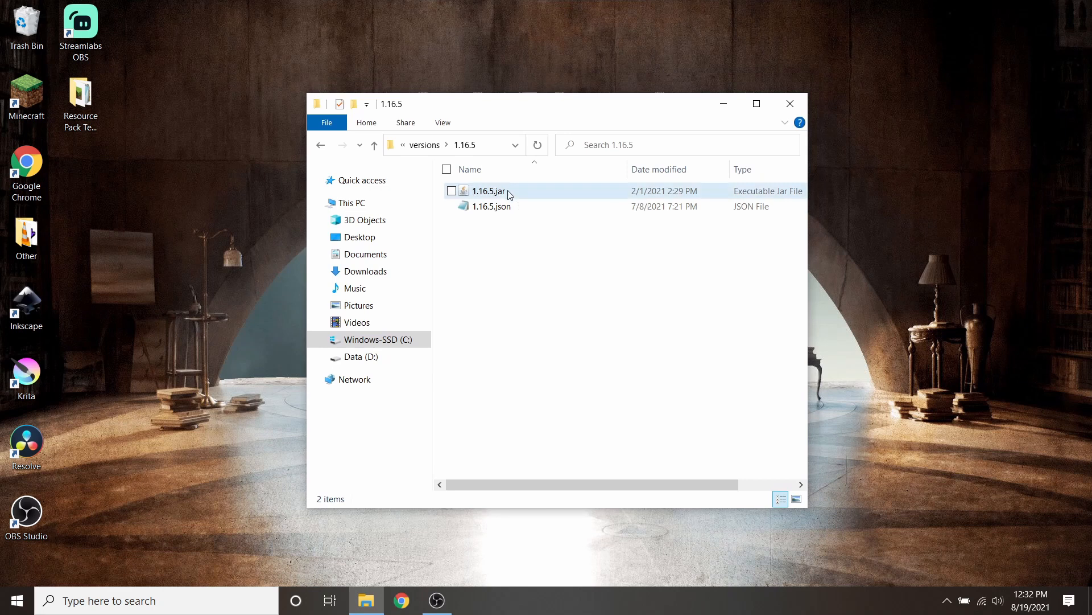
Close the versions folder and navigate into Resource Pack Template > assets > minecraft > textures.
left_click(489, 191)
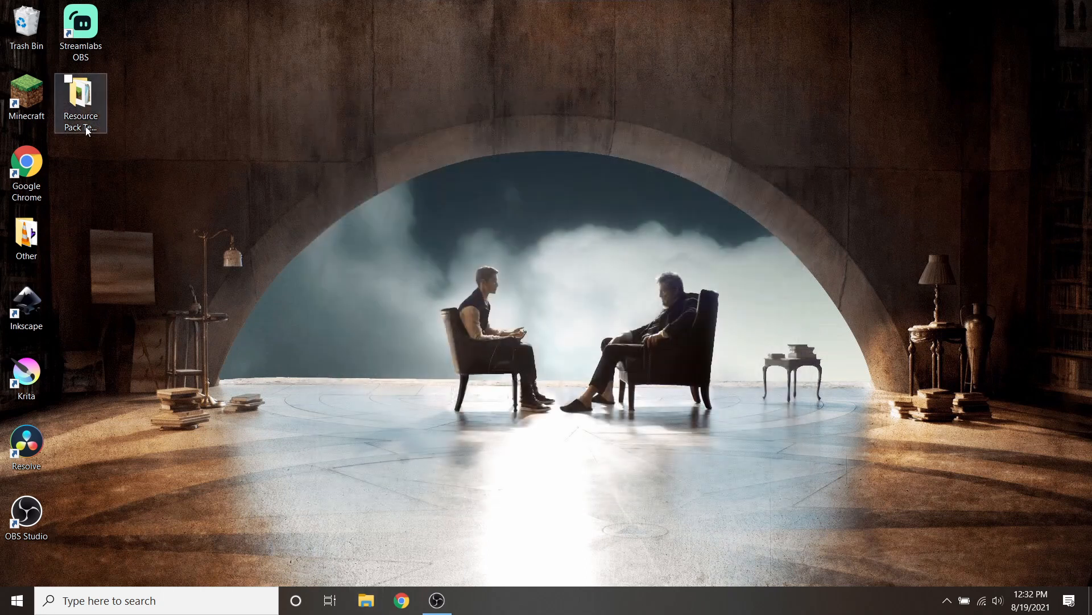
double_click(79, 94)
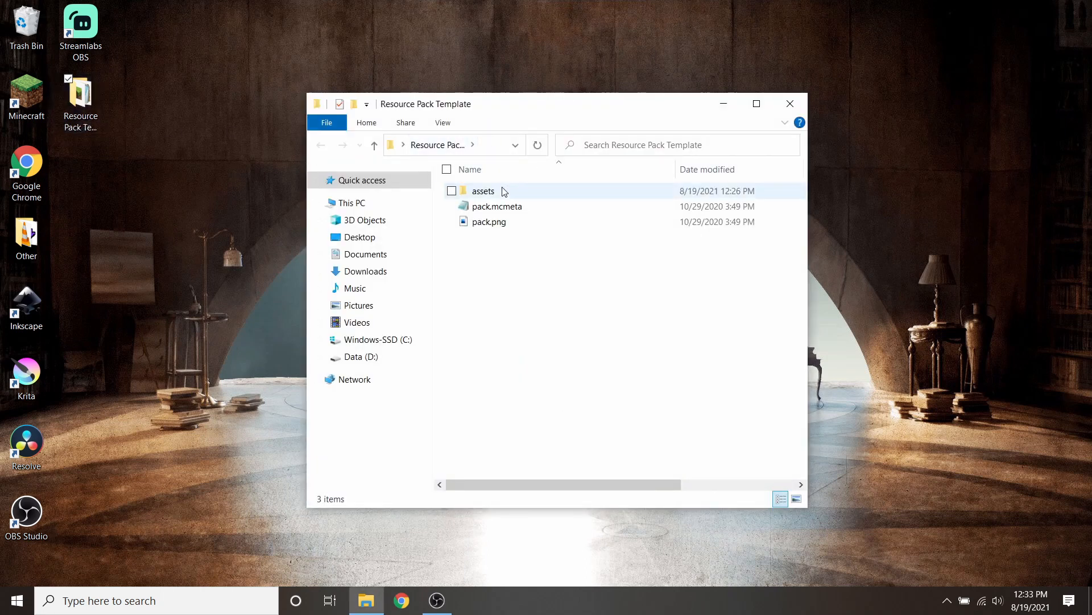
double_click(482, 191)
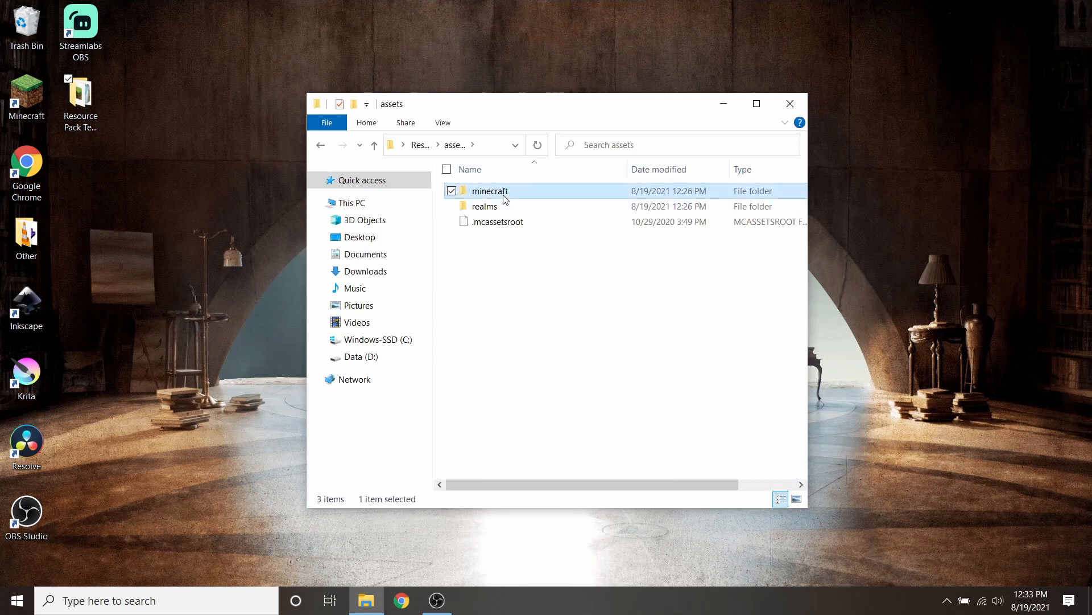
double_click(489, 190)
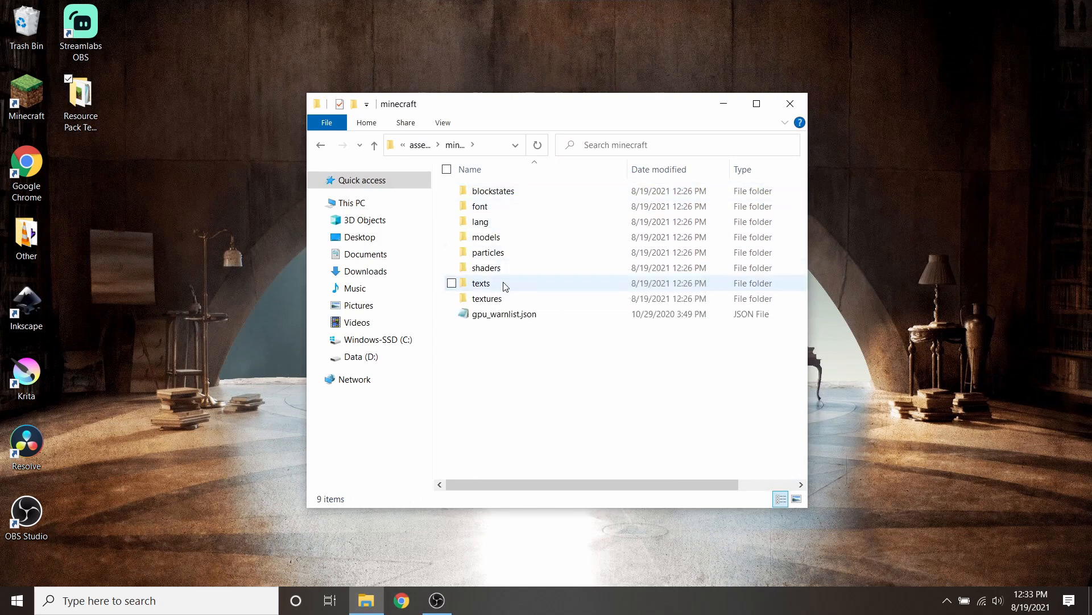
mouse_move(520, 284)
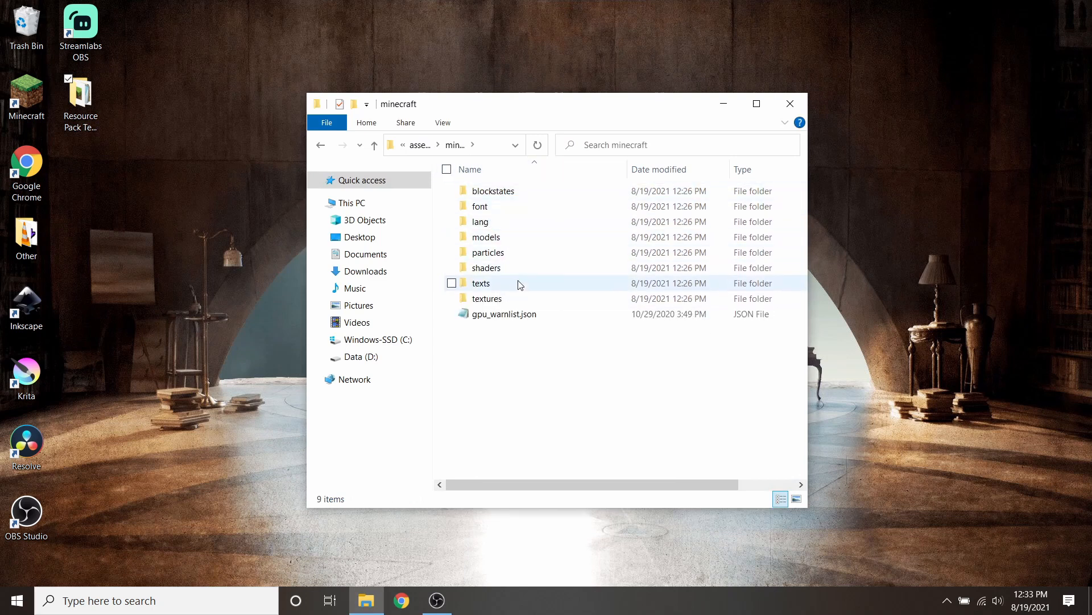
double_click(487, 298)
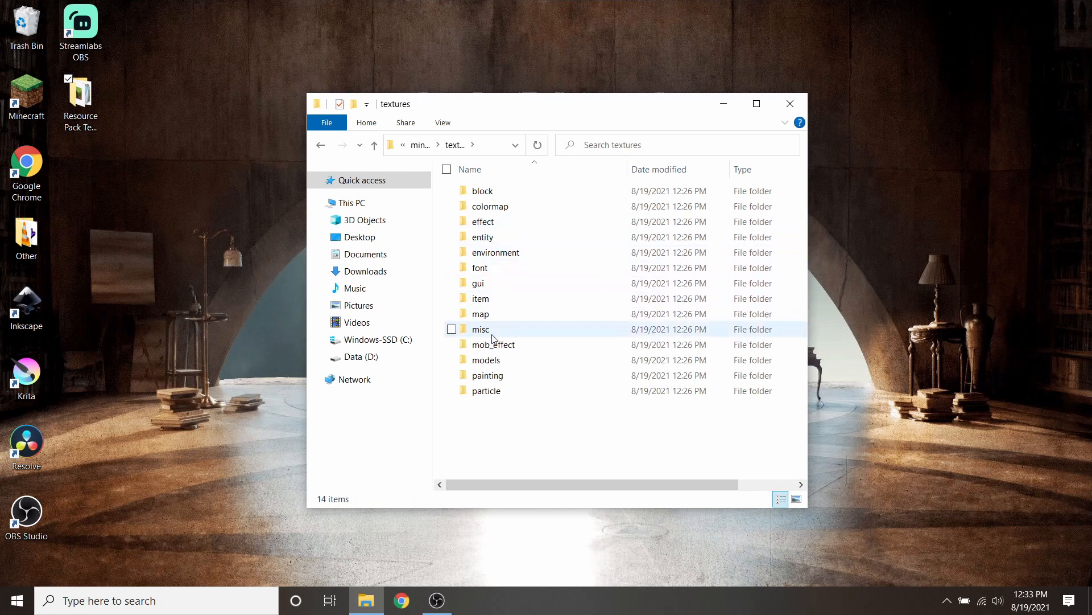
Browse the item textures, selecting arrow.png, acacia_sign.png and acacia_door.png.
double_click(478, 298)
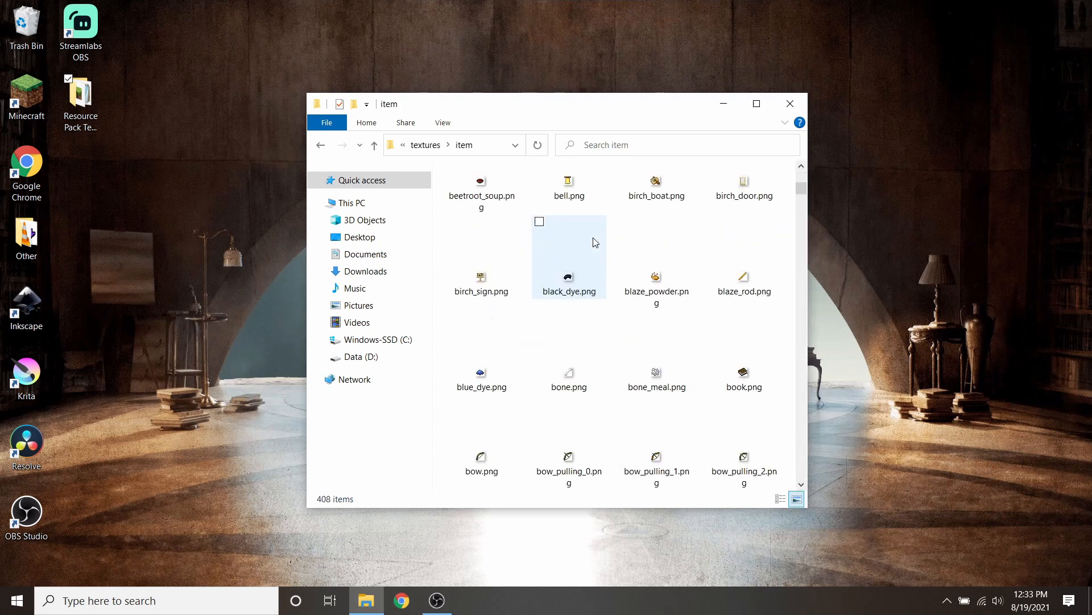
scroll("down", 3)
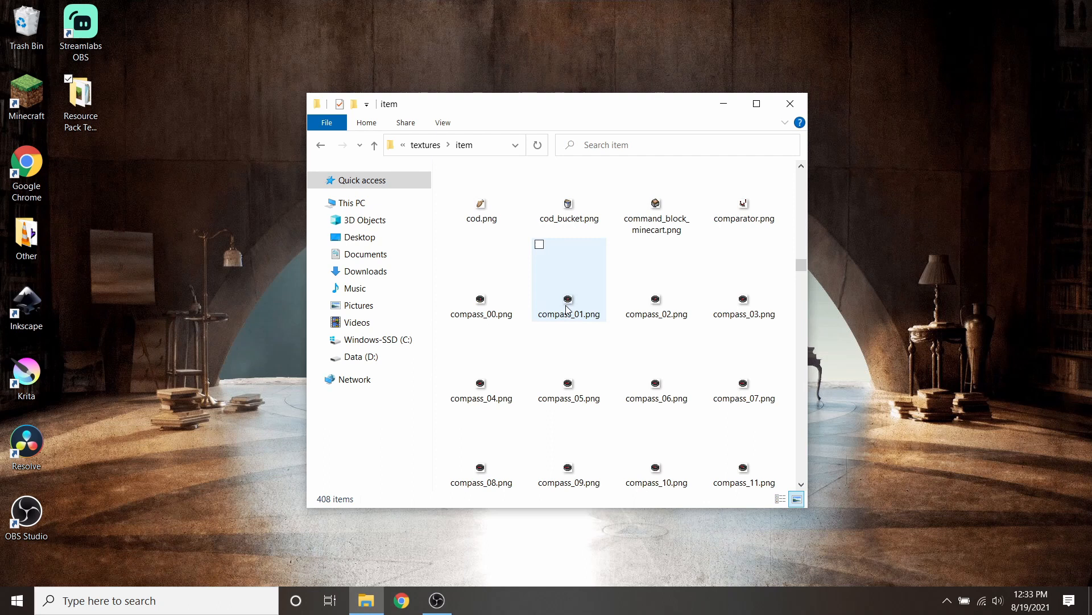
scroll("down", 3)
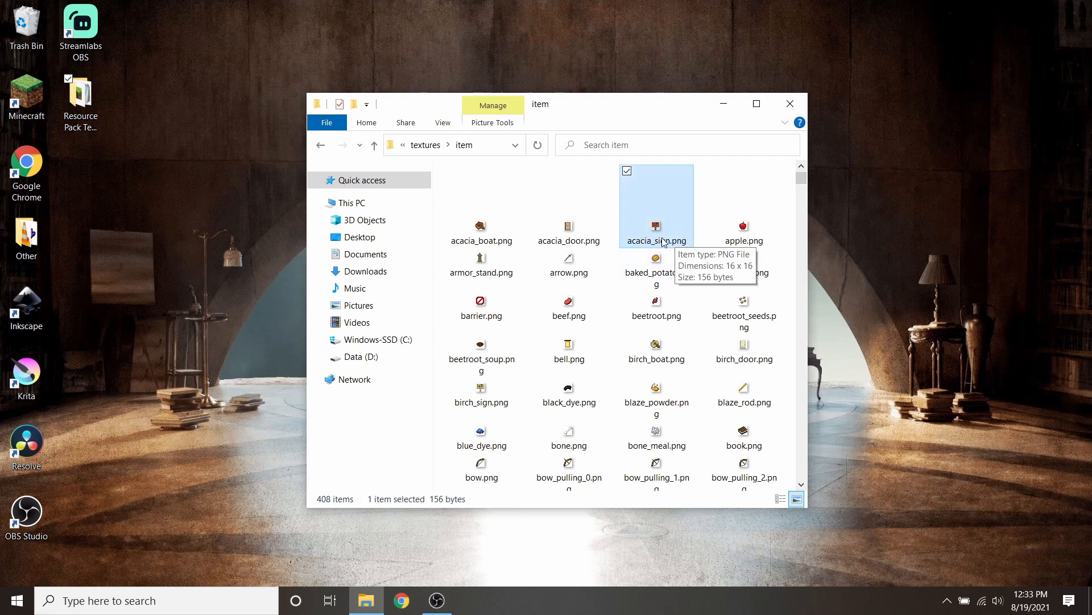
left_click(568, 262)
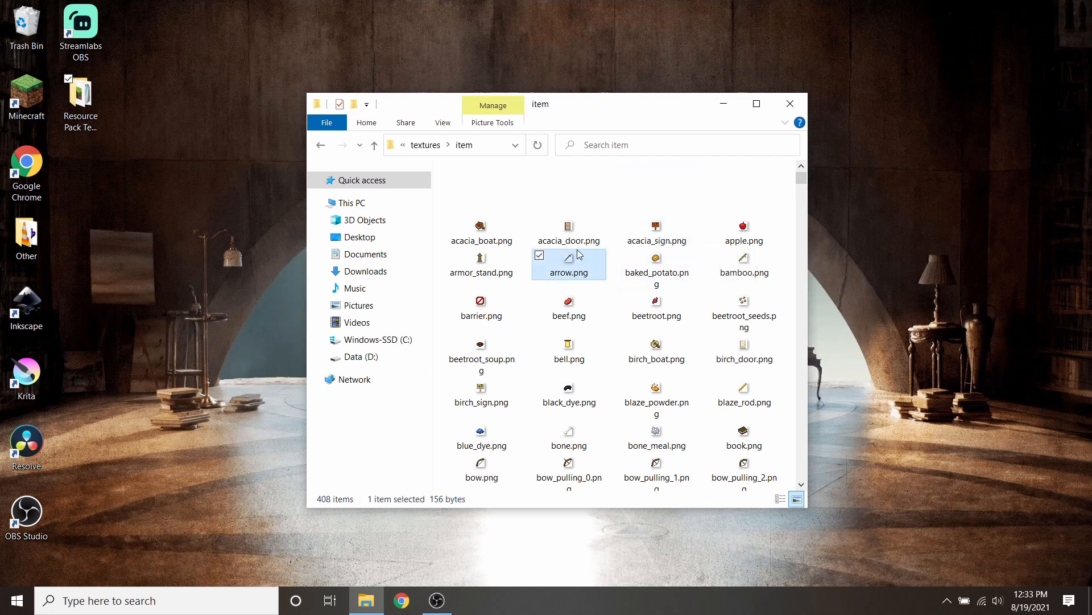
left_click(656, 228)
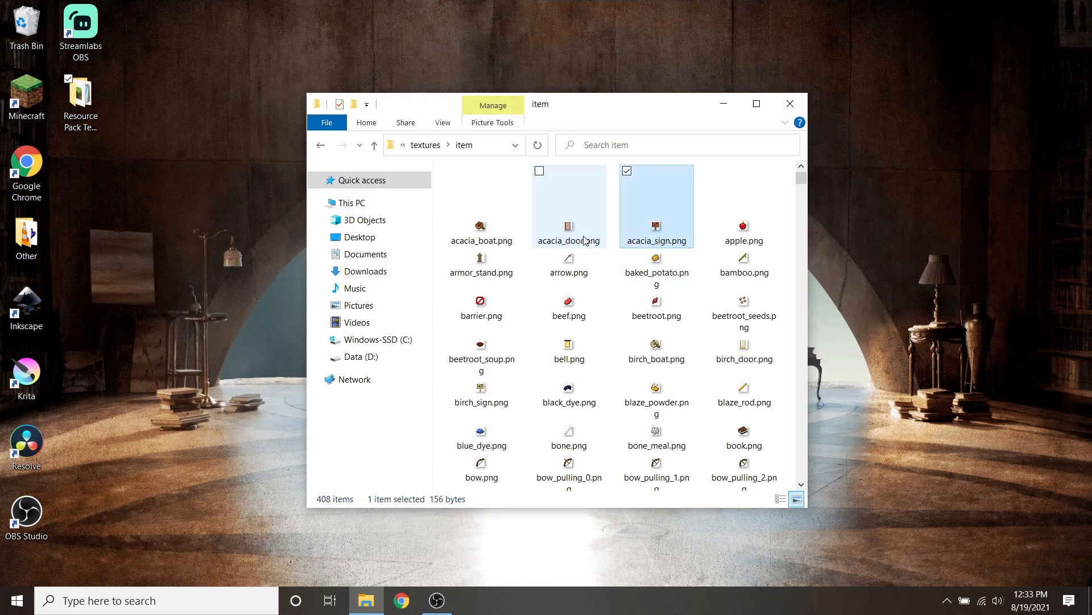
left_click(569, 224)
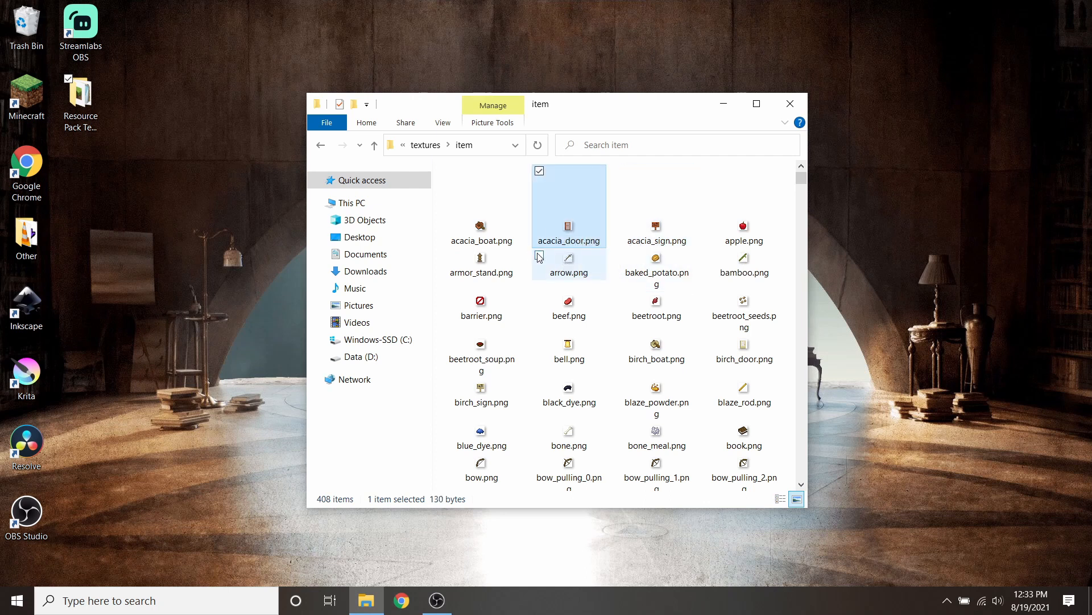
mouse_move(570, 248)
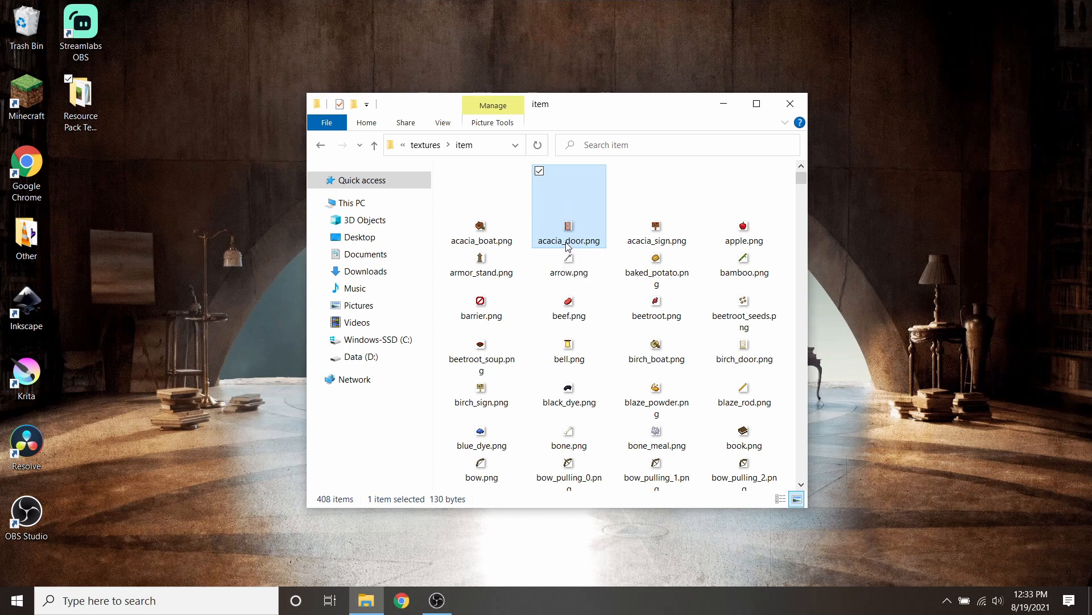
scroll("down", 3)
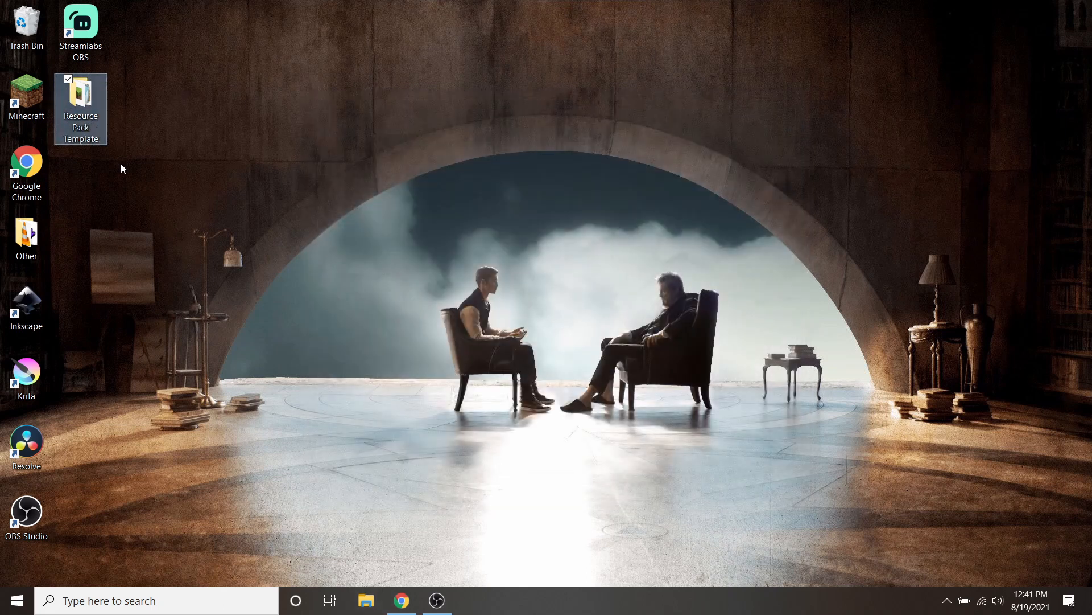
Reopen the template, check the empty block folder, and go back to textures.
double_click(80, 99)
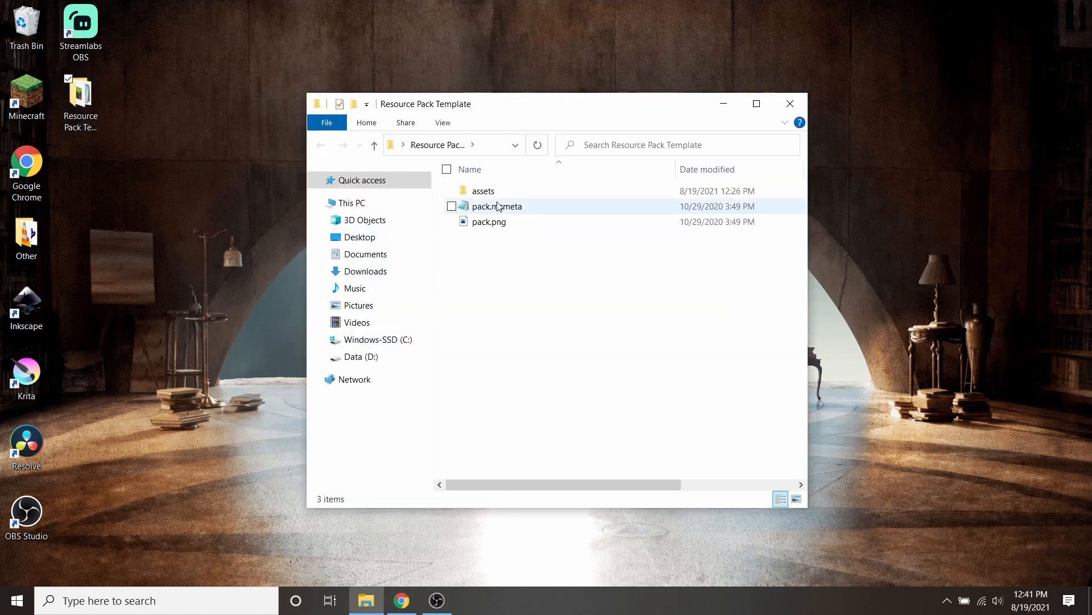
double_click(483, 191)
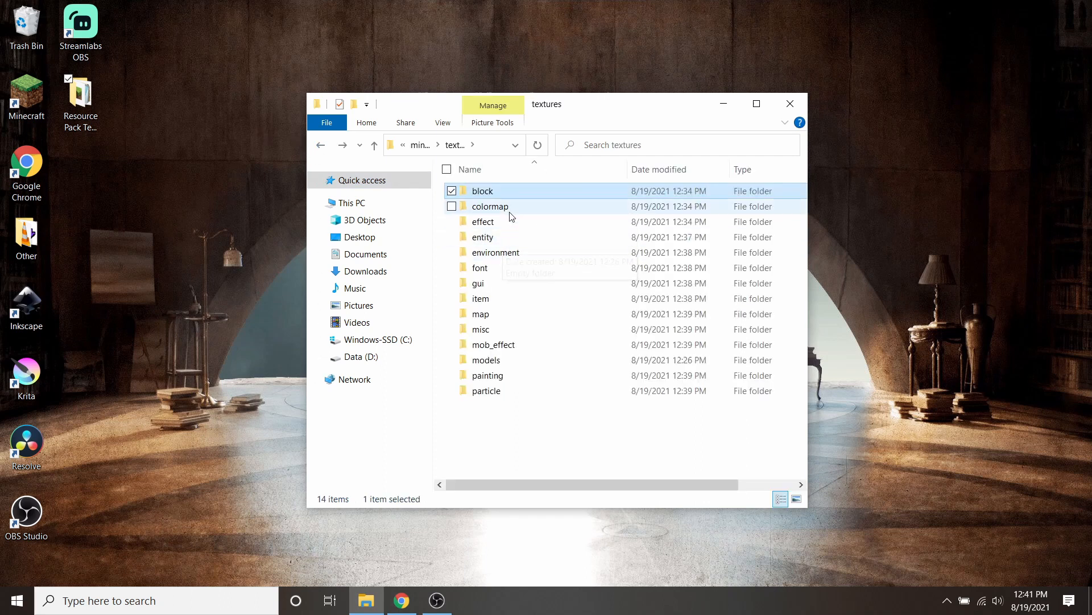
left_click(491, 206)
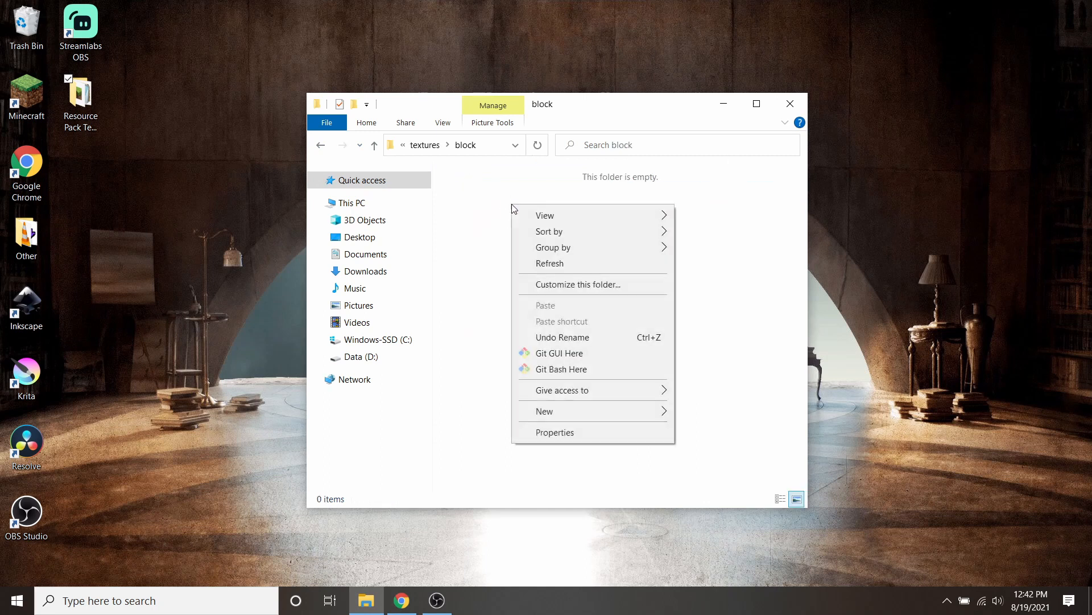
left_click(526, 501)
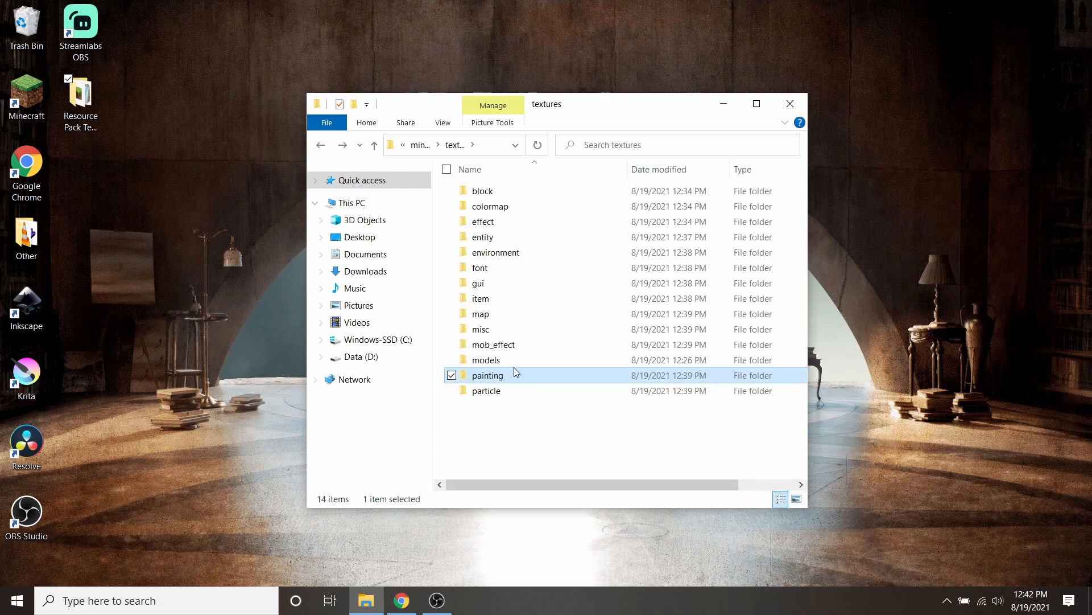
Check the painting, models and armor folders, then open the empty item folder.
double_click(488, 374)
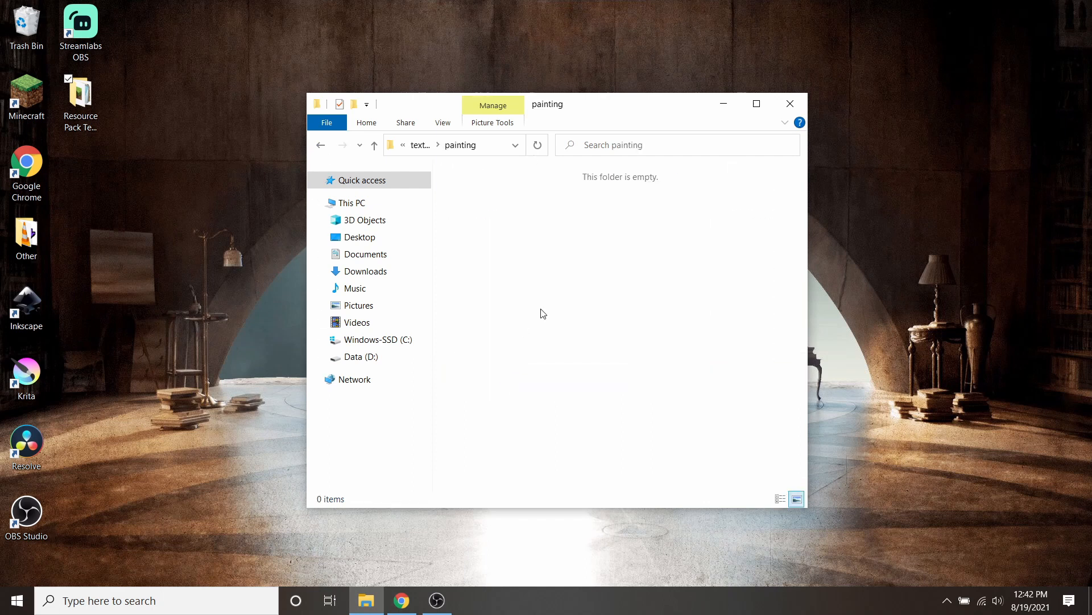
mouse_move(541, 248)
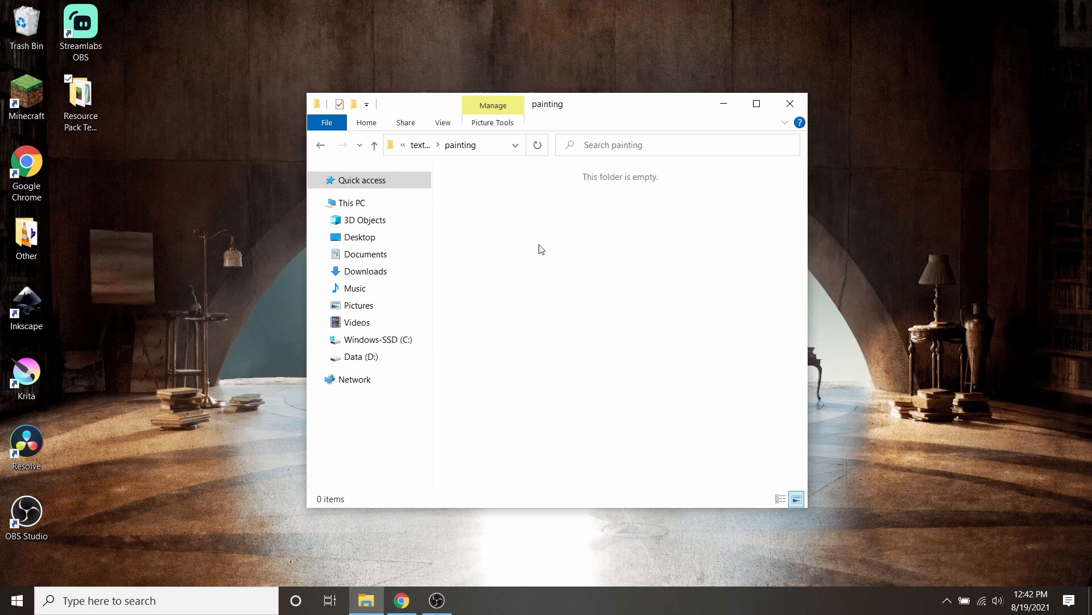
mouse_move(553, 251)
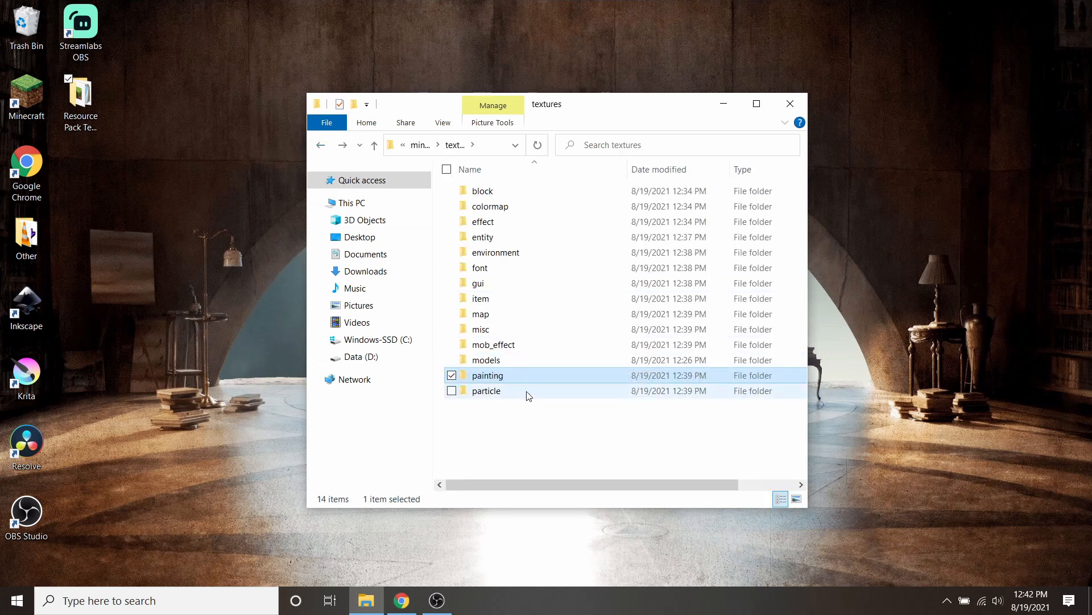
double_click(487, 359)
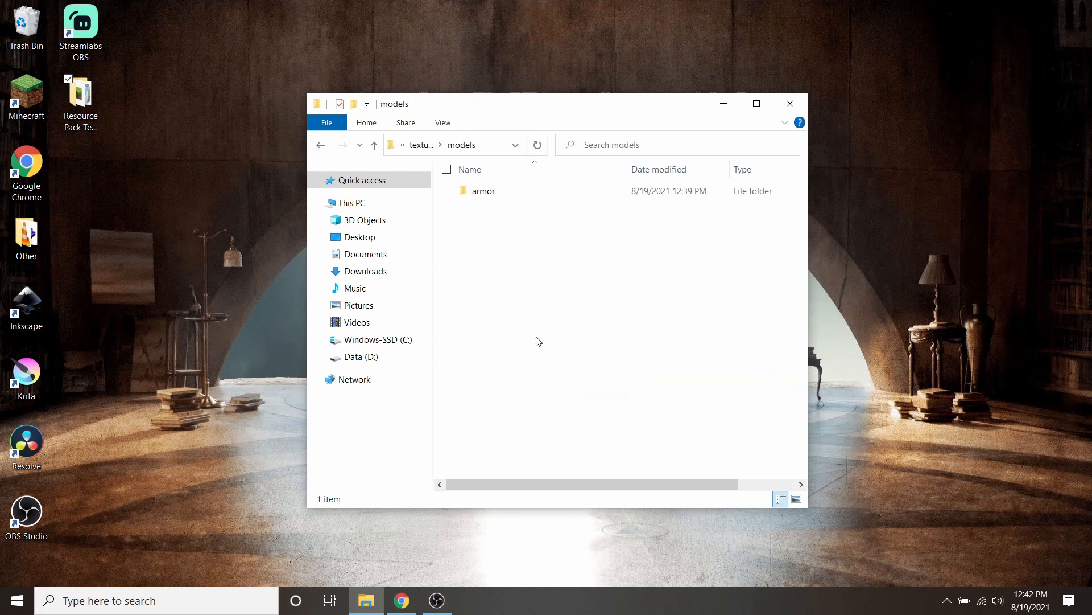
double_click(483, 190)
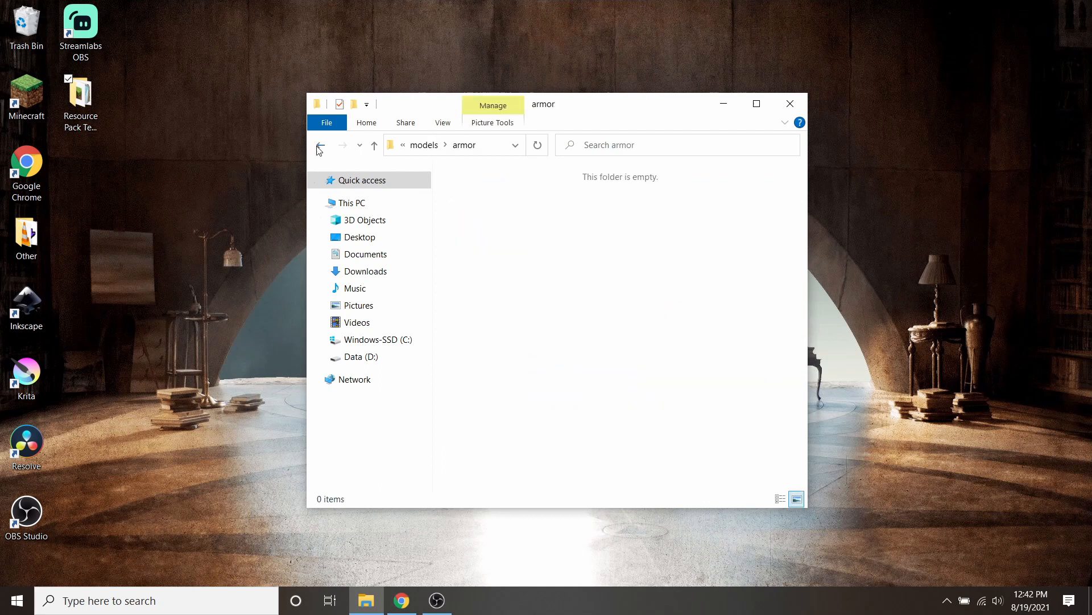
left_click(320, 145)
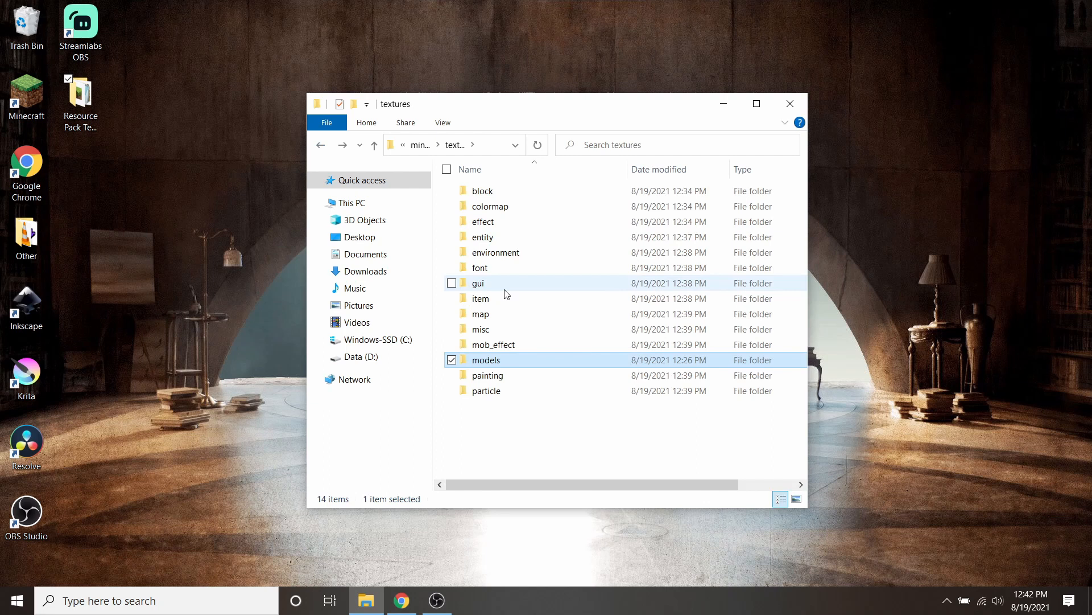
mouse_move(503, 300)
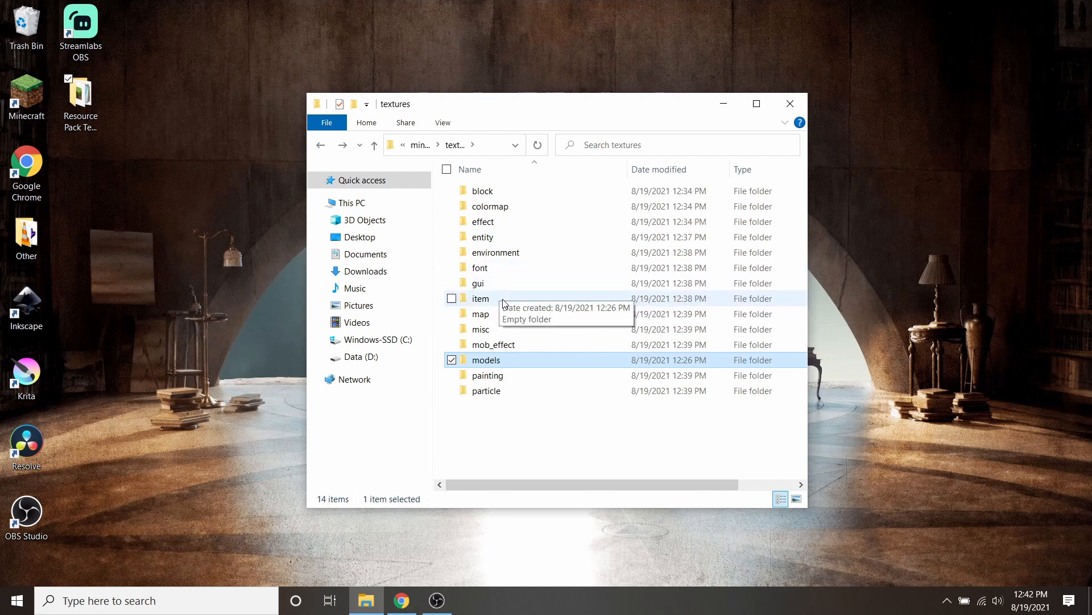
left_click(480, 298)
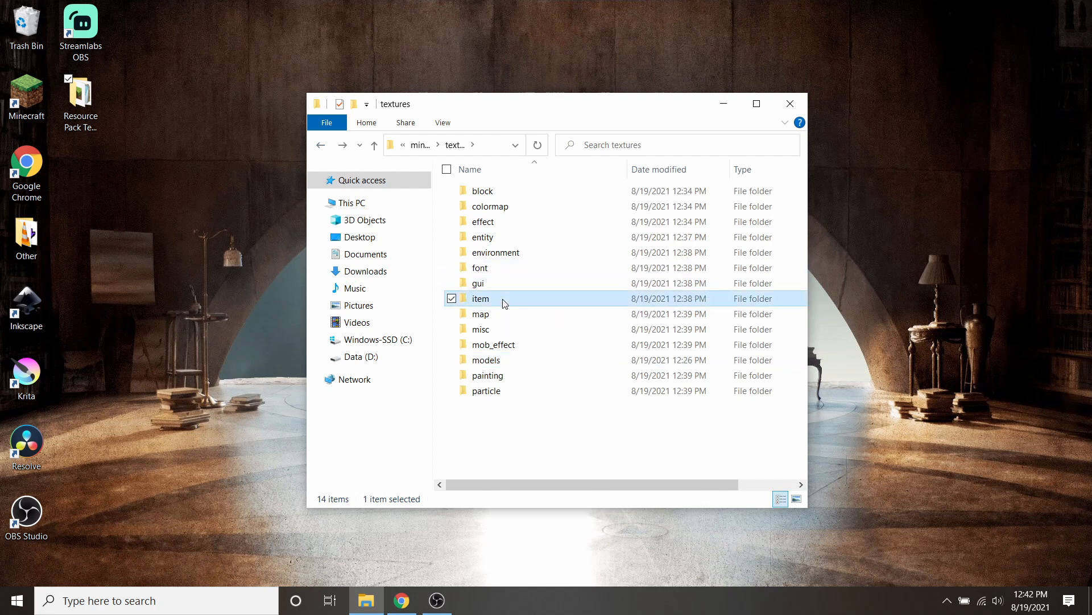
double_click(480, 298)
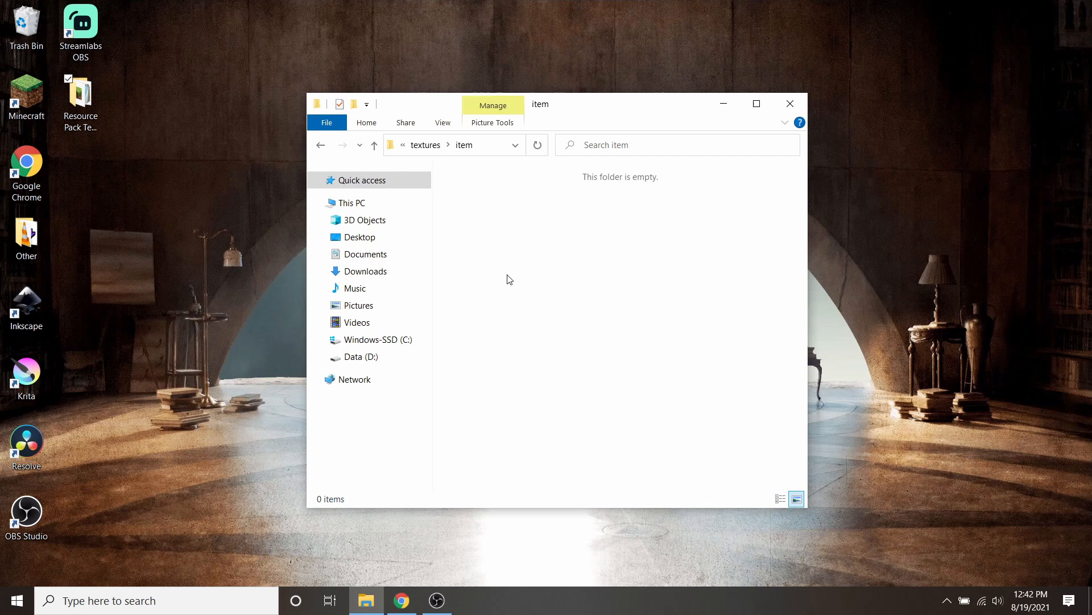
mouse_move(517, 238)
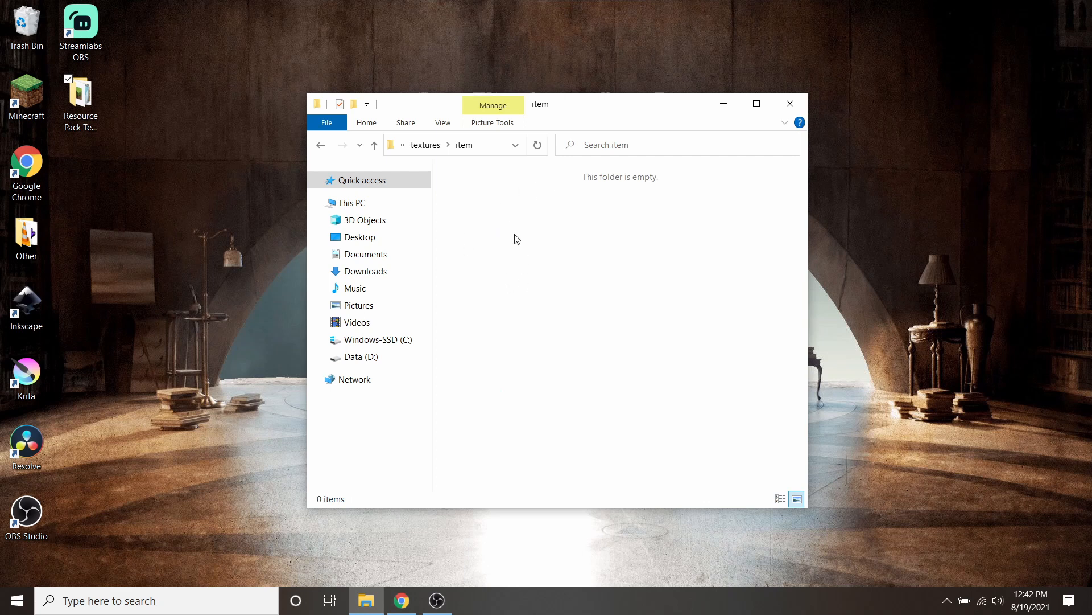
mouse_move(525, 271)
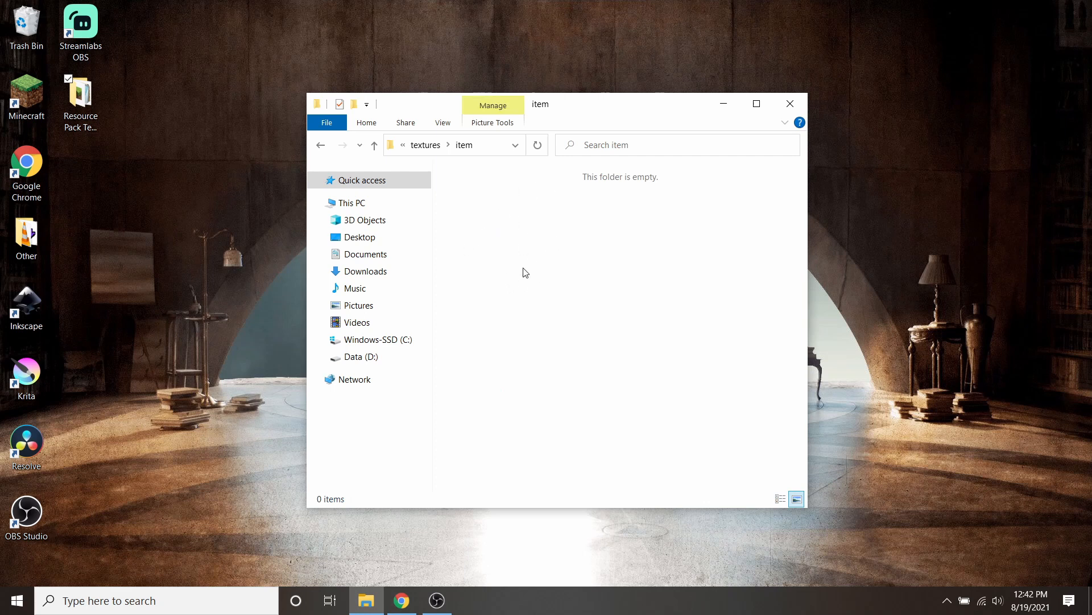
mouse_move(535, 242)
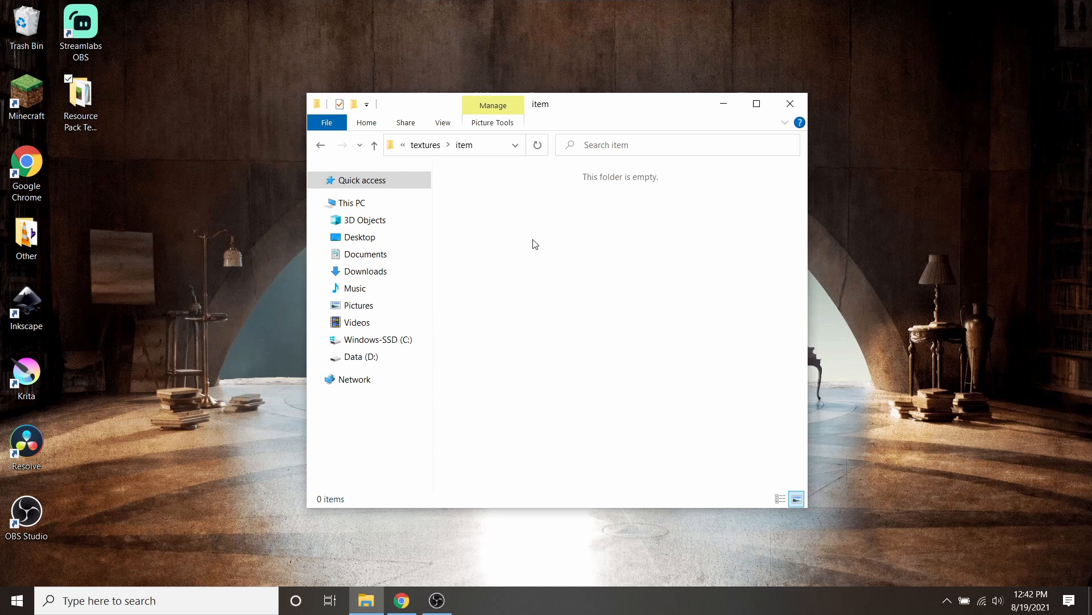
mouse_move(536, 240)
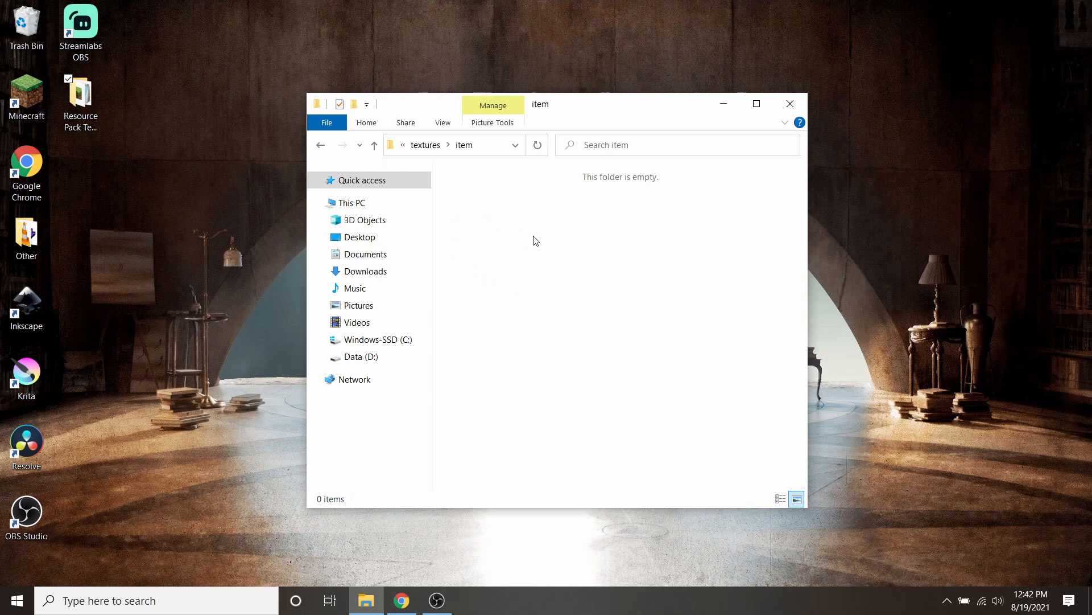
mouse_move(496, 223)
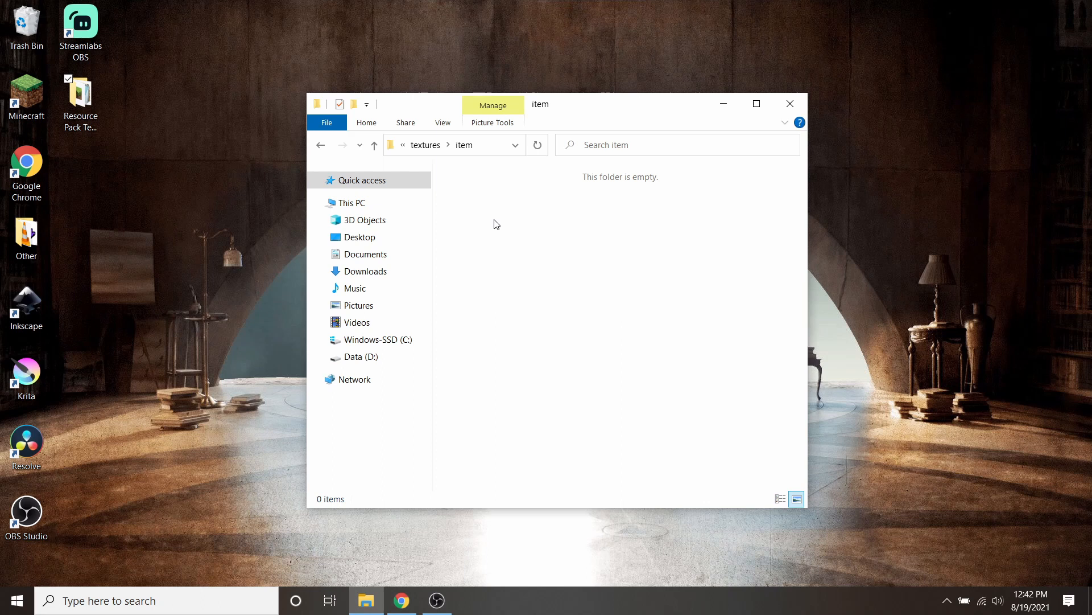
Go back up from the texture folders toward the template's top folder.
left_click(320, 145)
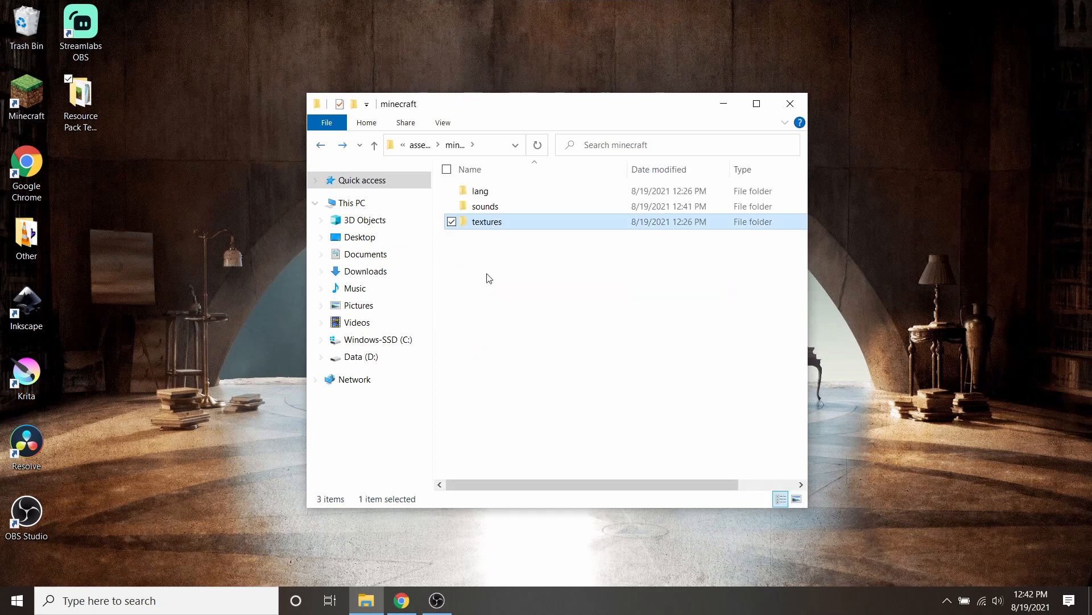
left_click(320, 145)
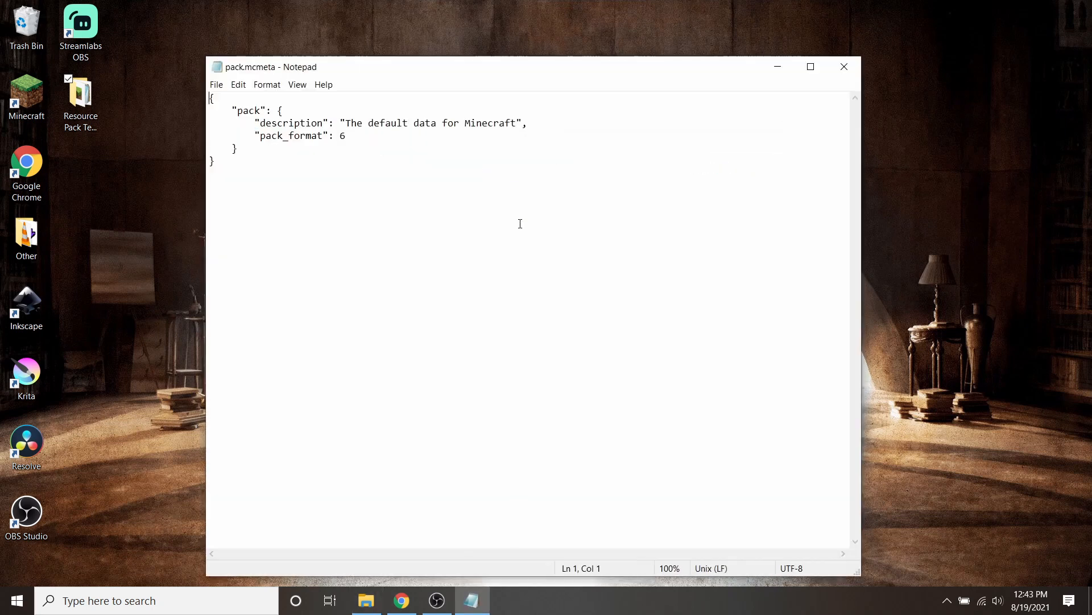
Replace the pack.mcmeta description with 'Description of you' and close the file.
left_click(517, 123)
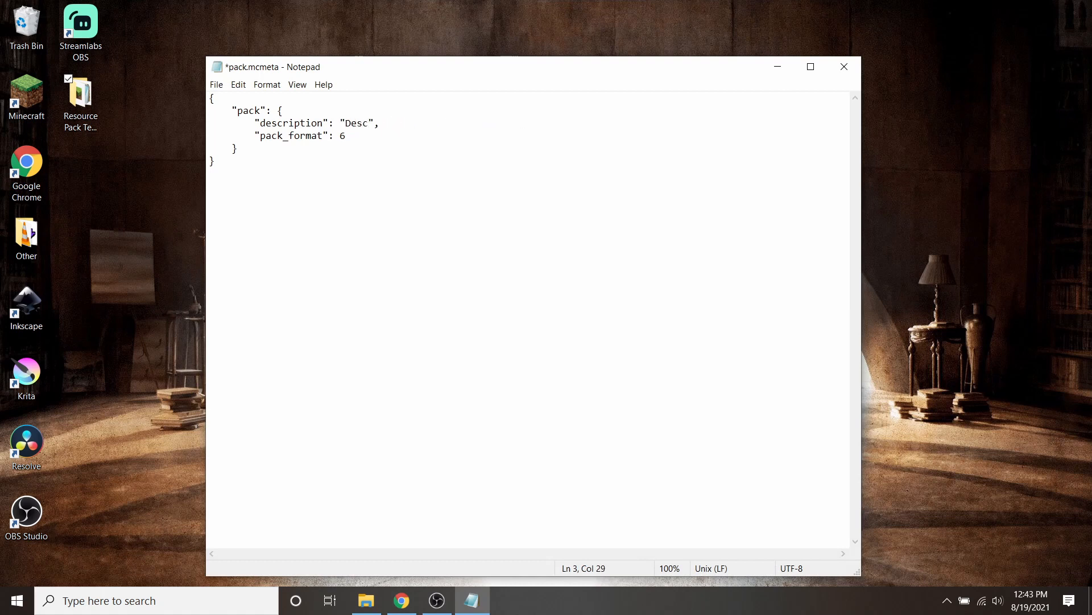
type("Description of you")
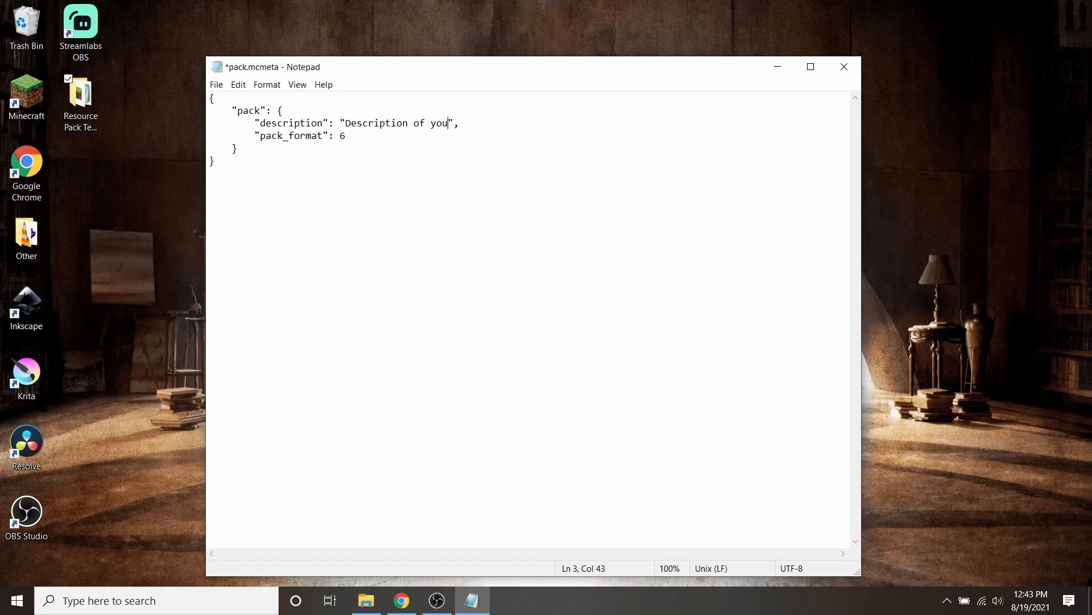
left_click(366, 600)
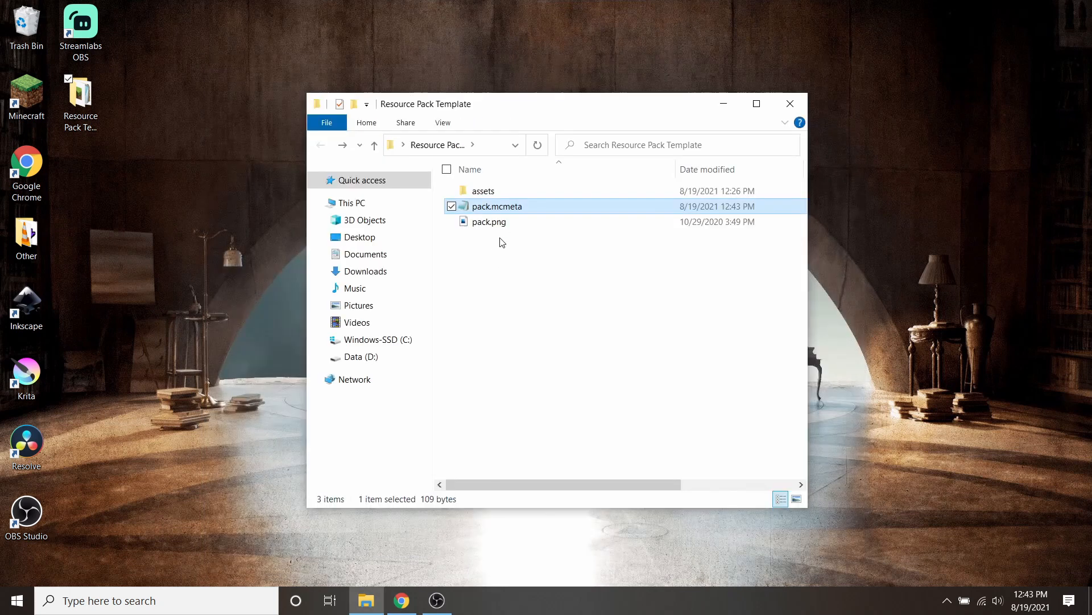
Preview the pack.png icon image, then close the Photos preview.
double_click(489, 221)
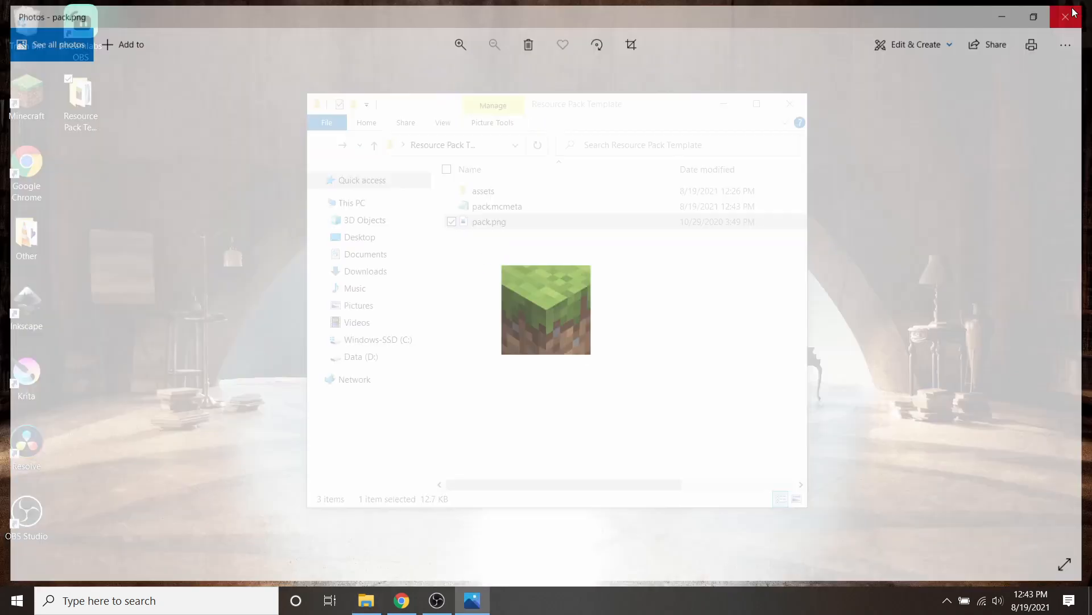
left_click(1064, 16)
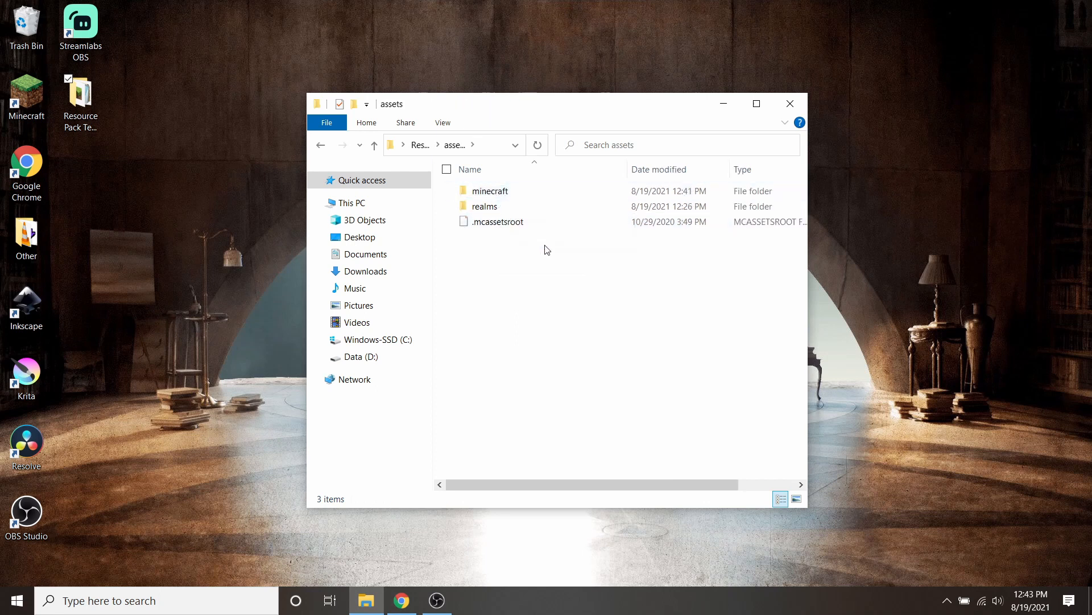
mouse_move(502, 284)
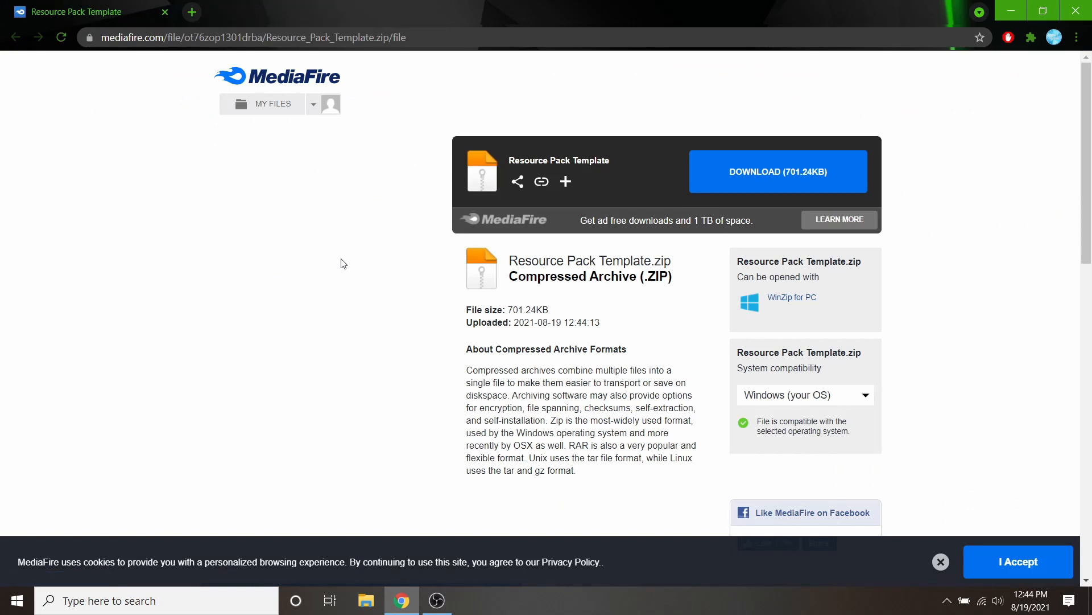
mouse_move(189, 222)
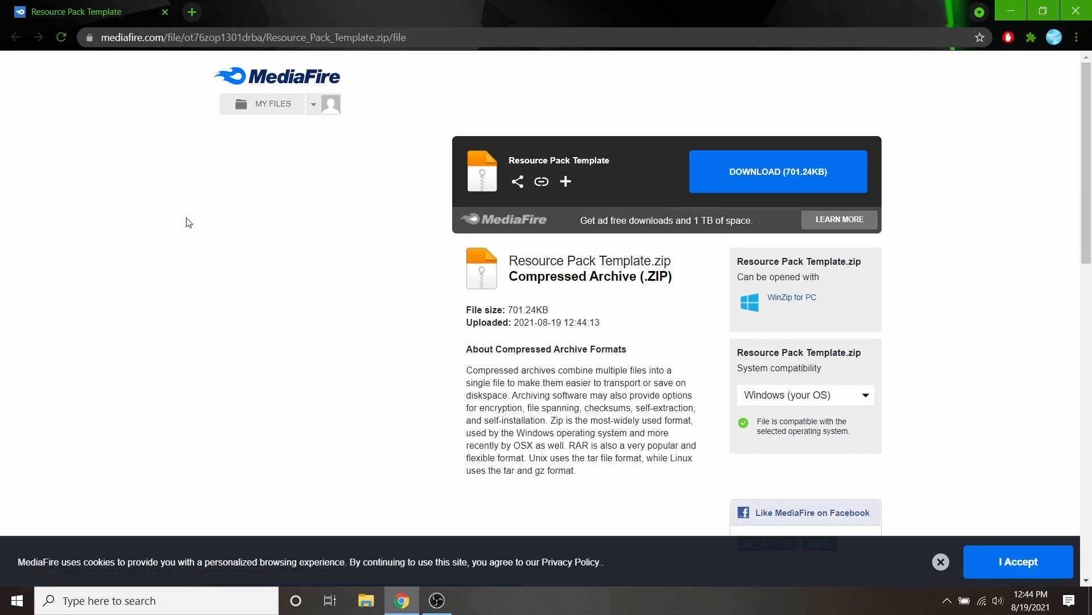
Download Resource Pack Template.zip (701.24KB) from MediaFire.
left_click(778, 171)
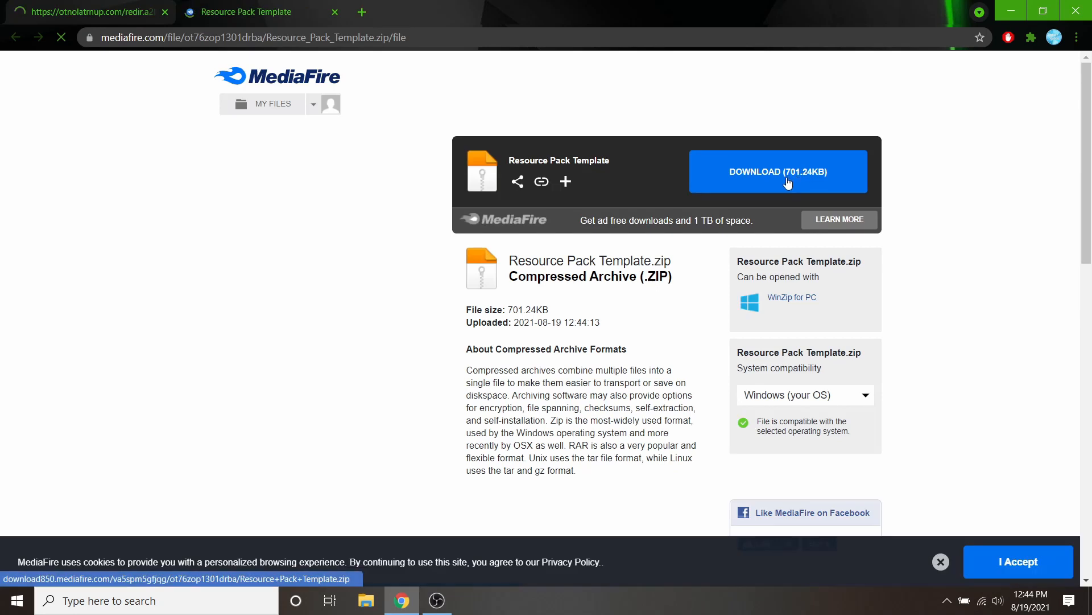
left_click(779, 172)
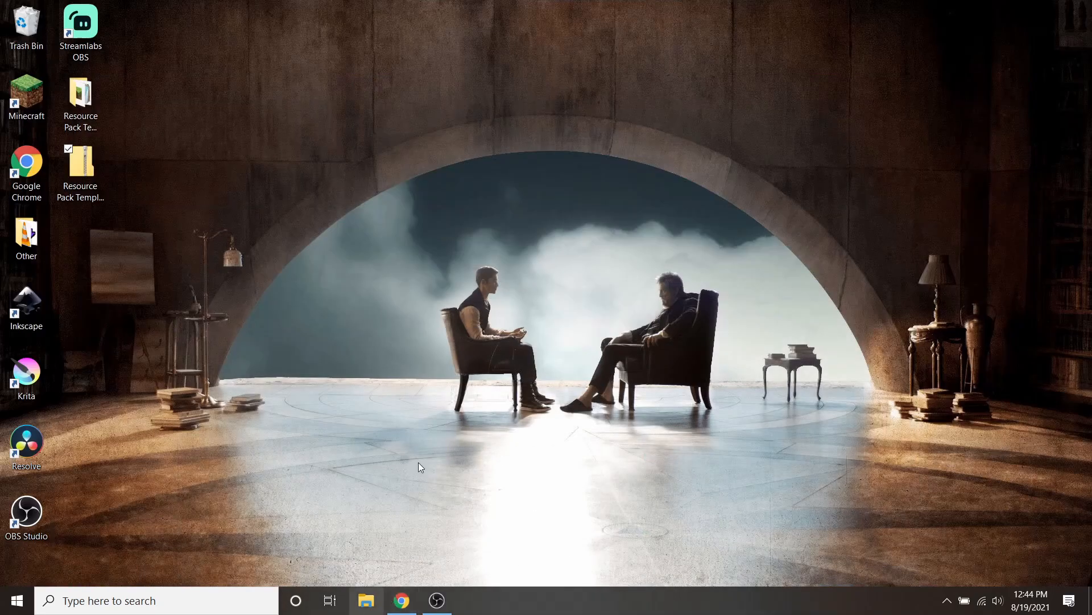
Open the Downloads folder and select Resource Pack Template.zip.
left_click(366, 601)
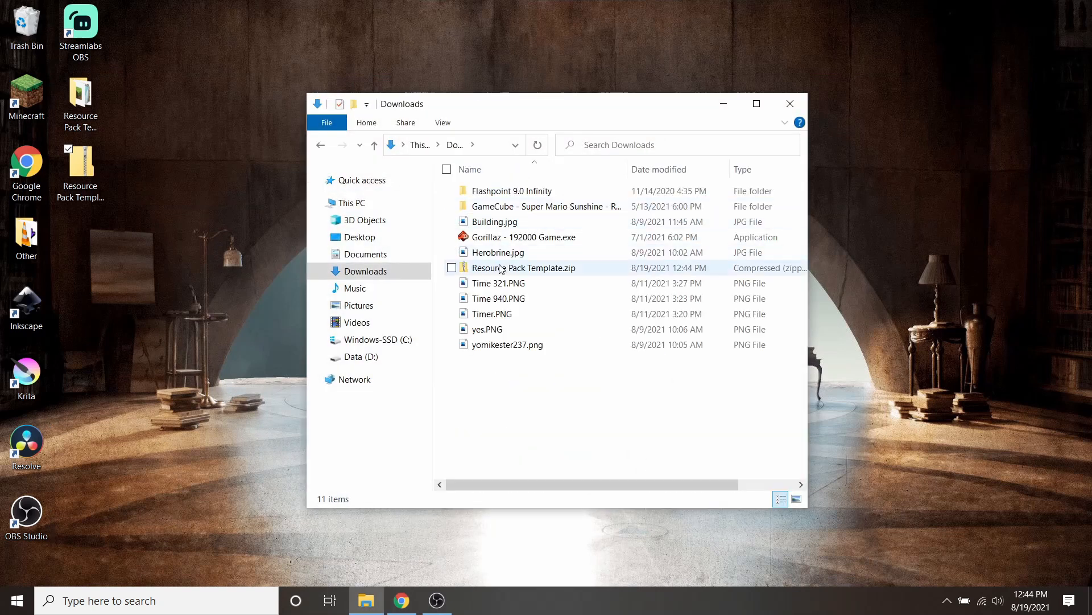
left_click(523, 268)
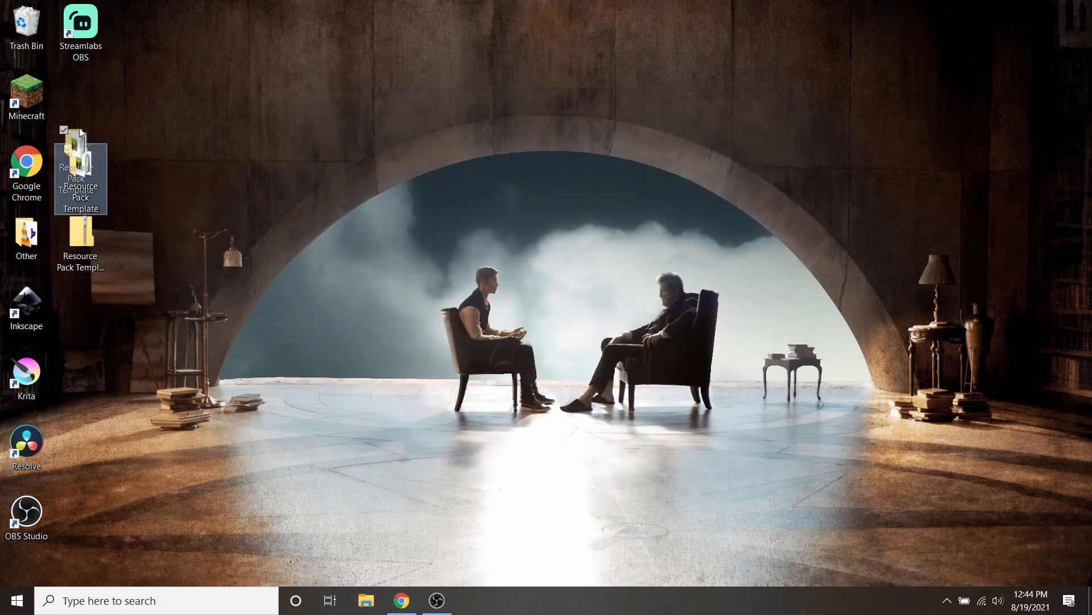
Extract the zip to the desktop Resource Pack Template folder, replacing files, and open it.
right_click(80, 171)
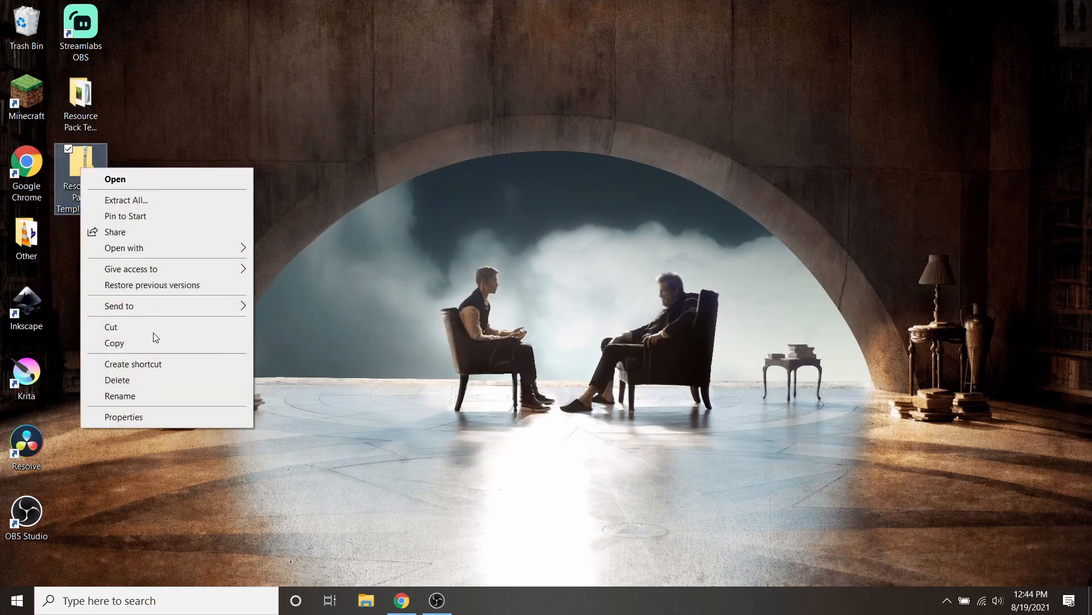
left_click(126, 200)
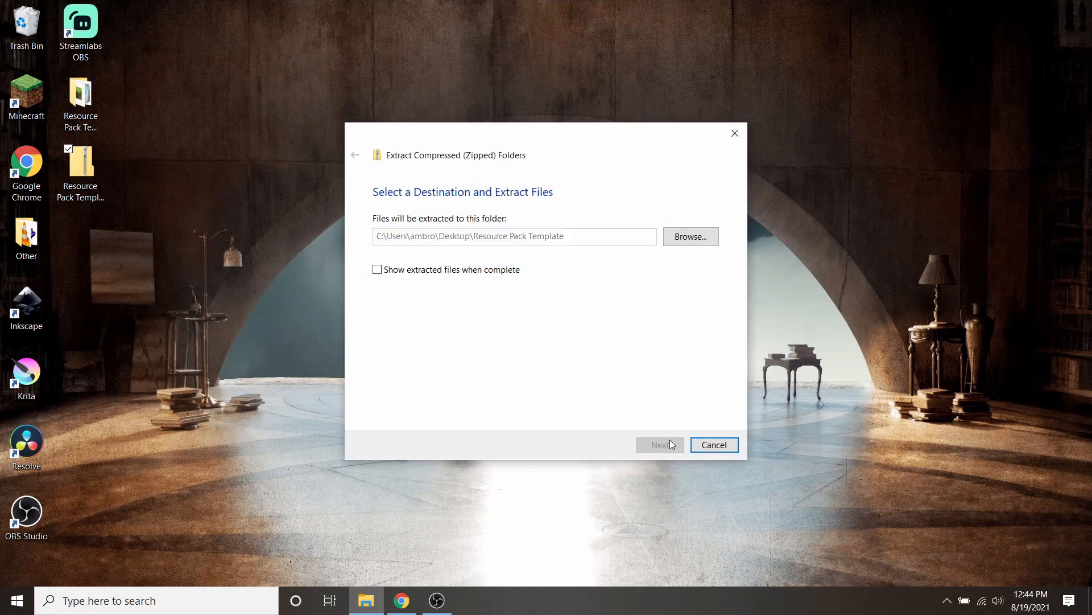
left_click(660, 444)
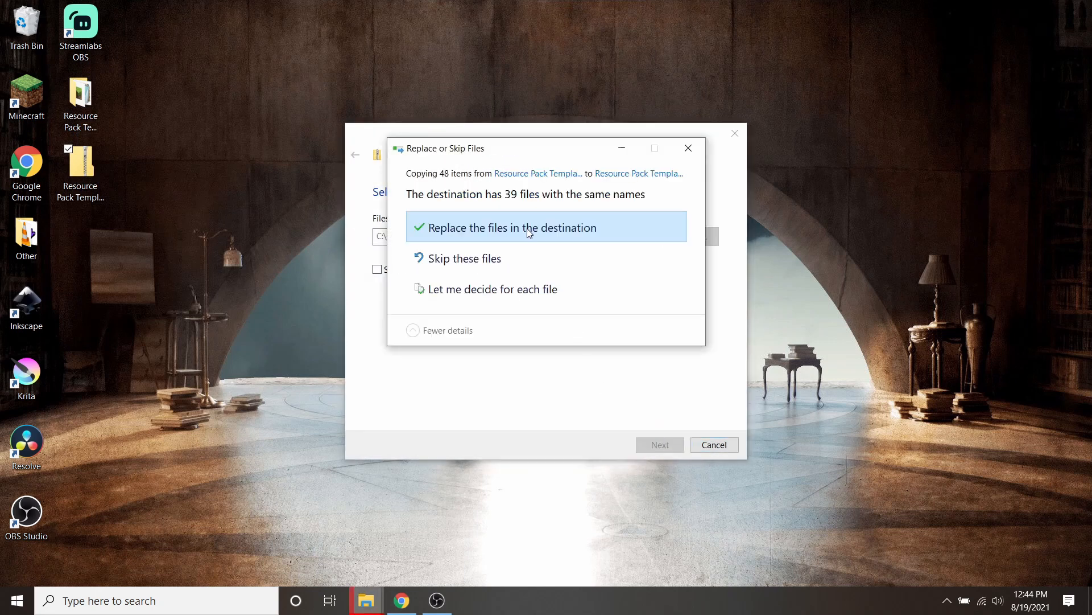
left_click(528, 228)
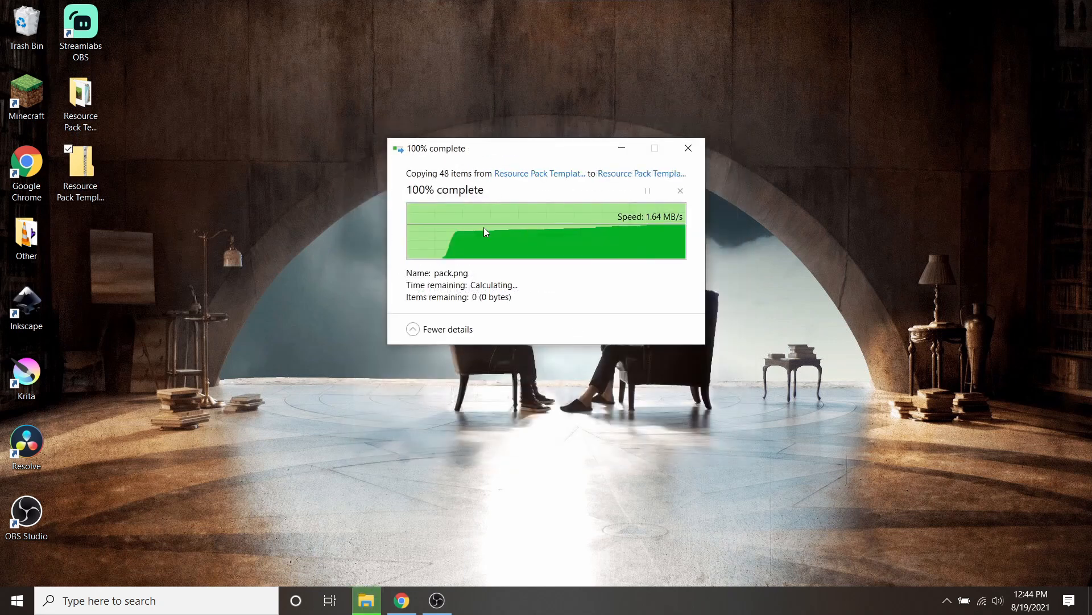
left_click(689, 148)
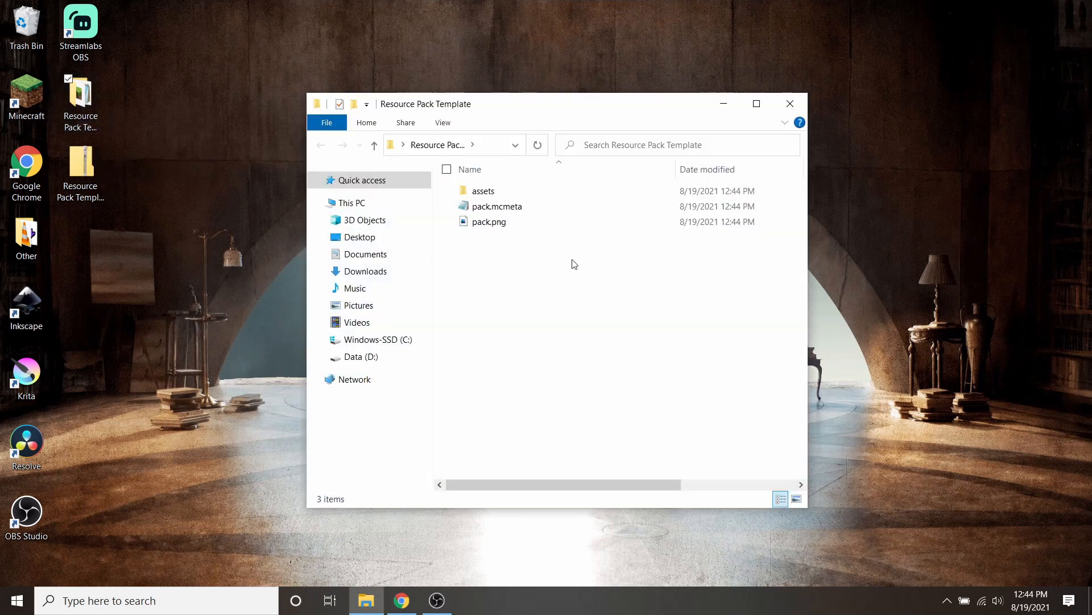
Open the pack's assets folder and browse into the empty block textures folder.
double_click(472, 191)
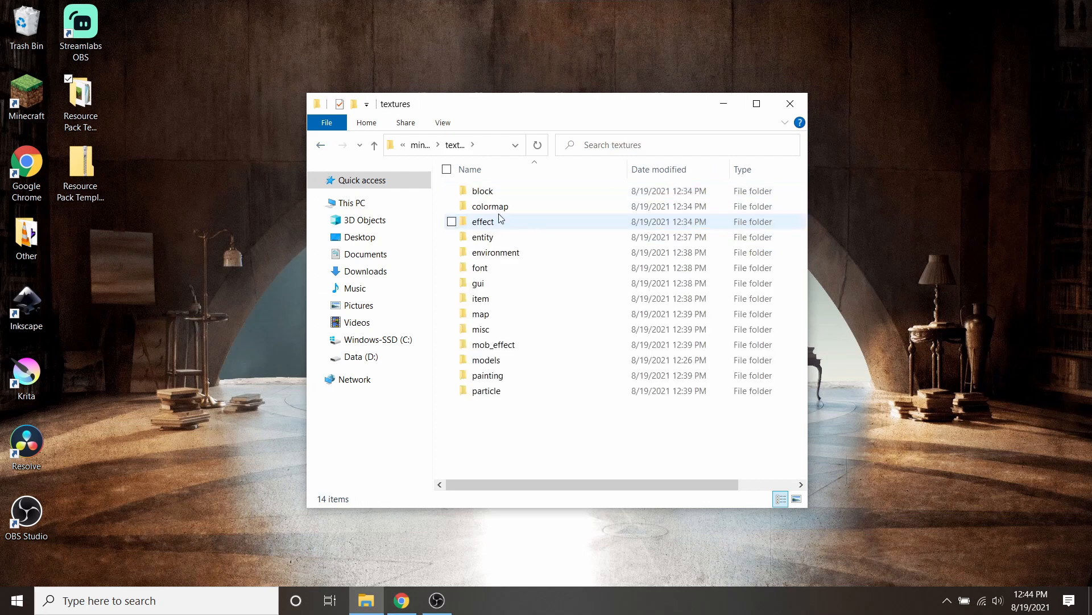
double_click(482, 191)
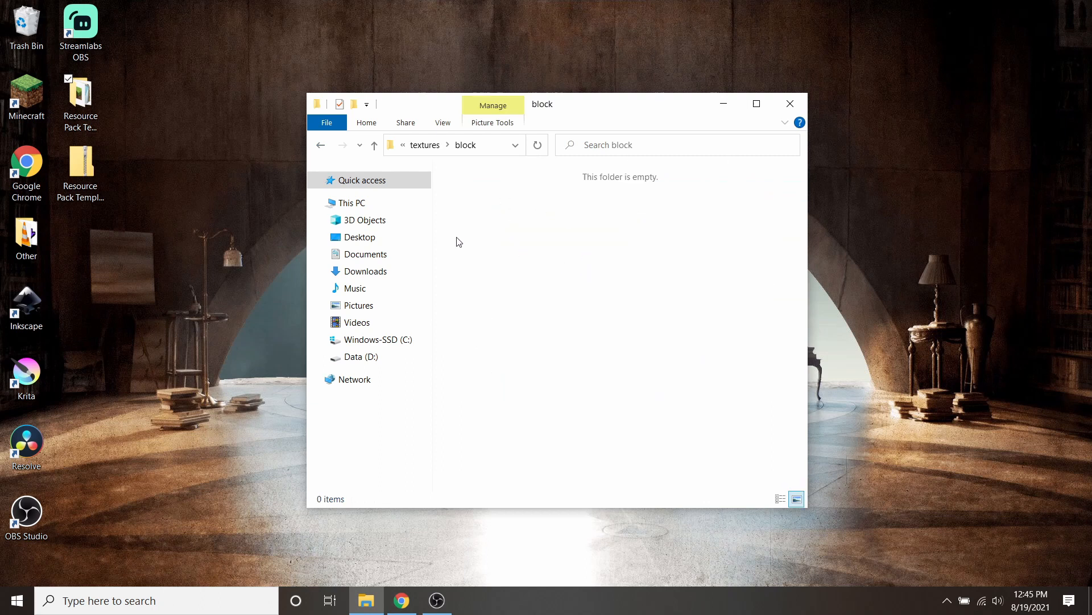
mouse_move(537, 221)
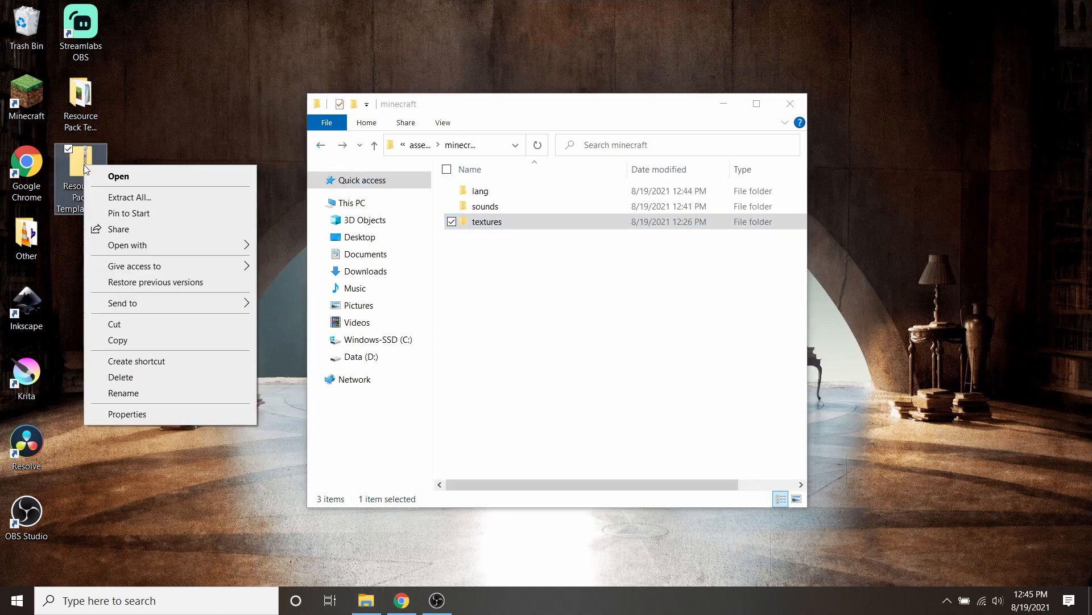
mouse_move(185, 199)
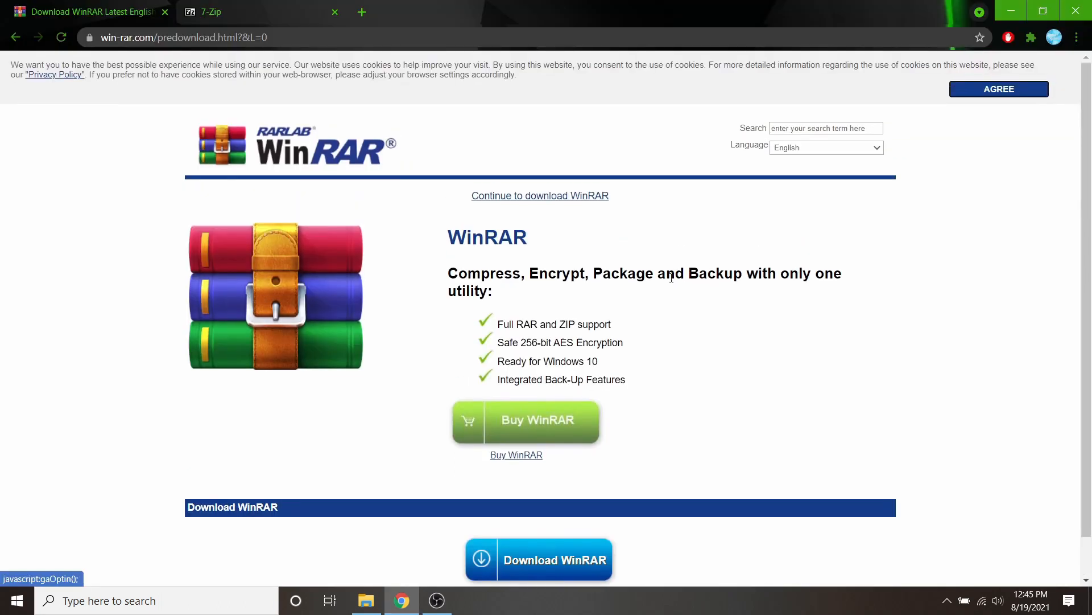
mouse_move(352, 293)
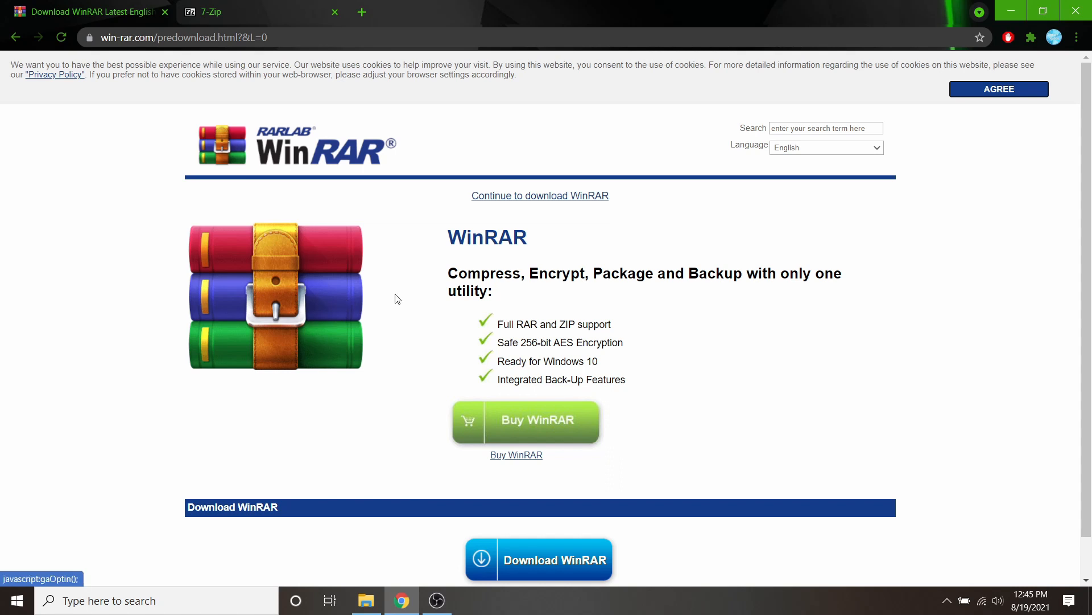
mouse_move(313, 287)
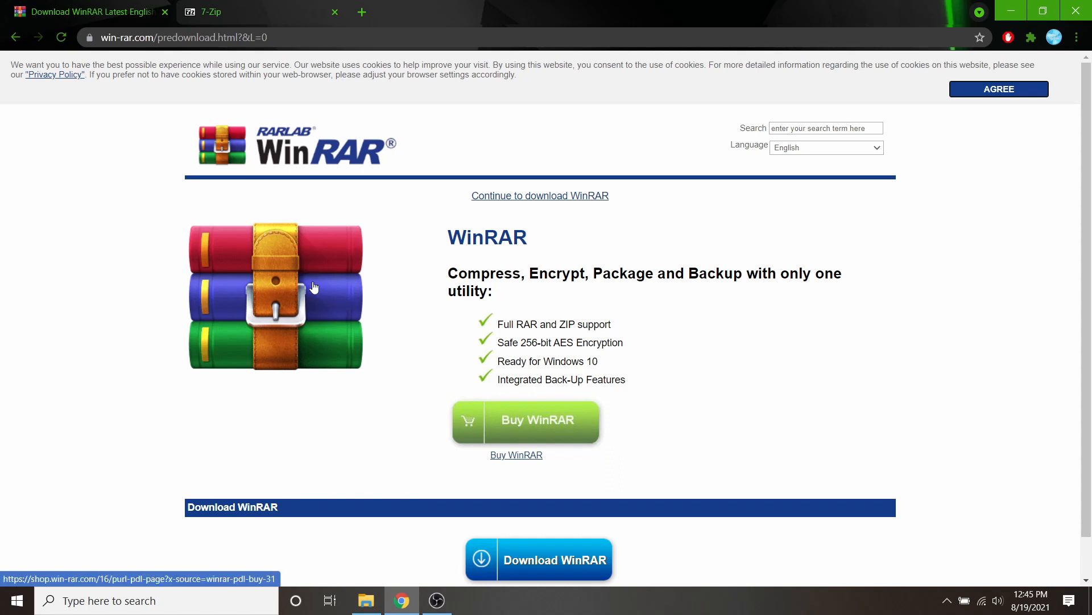
left_click(998, 89)
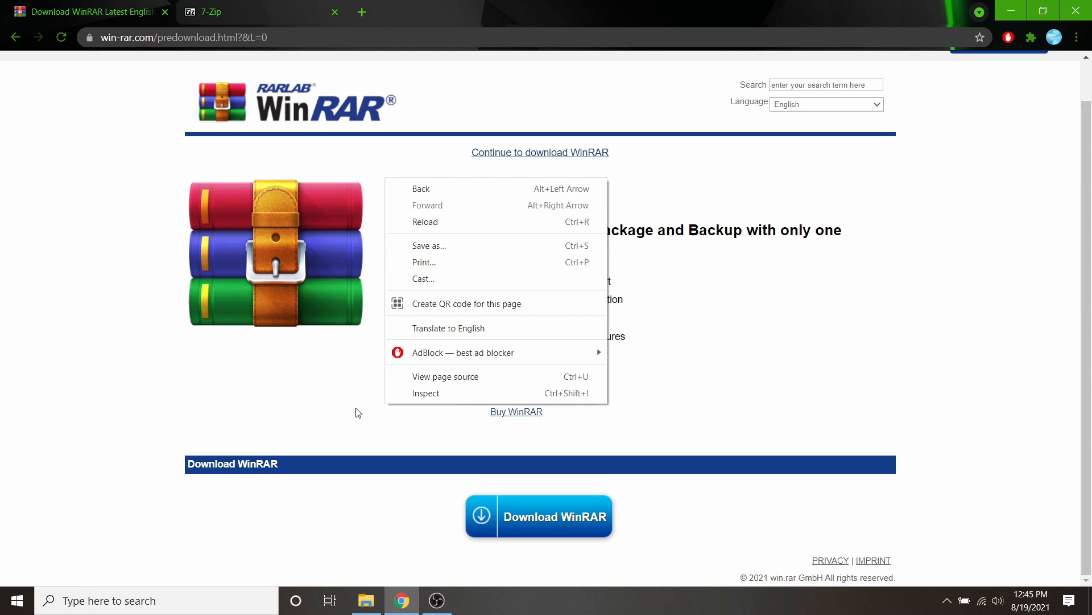
left_click(212, 12)
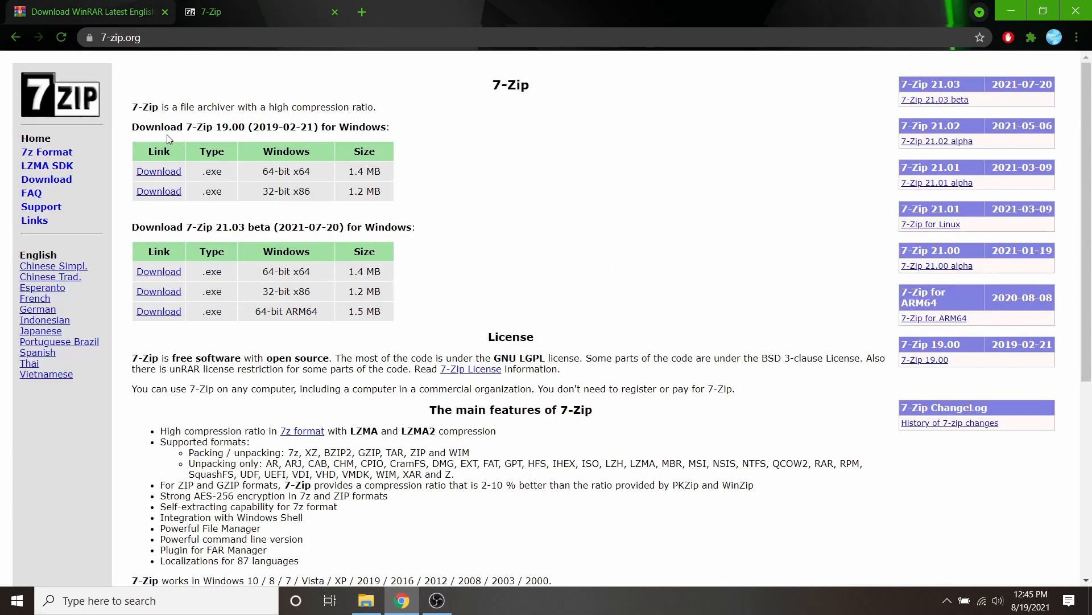
mouse_move(159, 175)
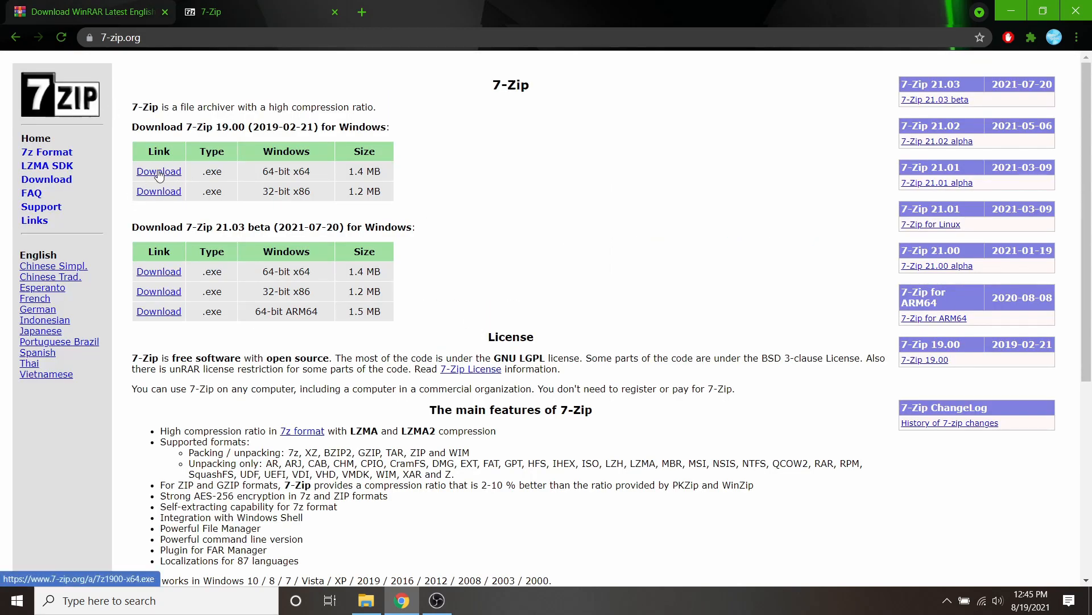
mouse_move(528, 175)
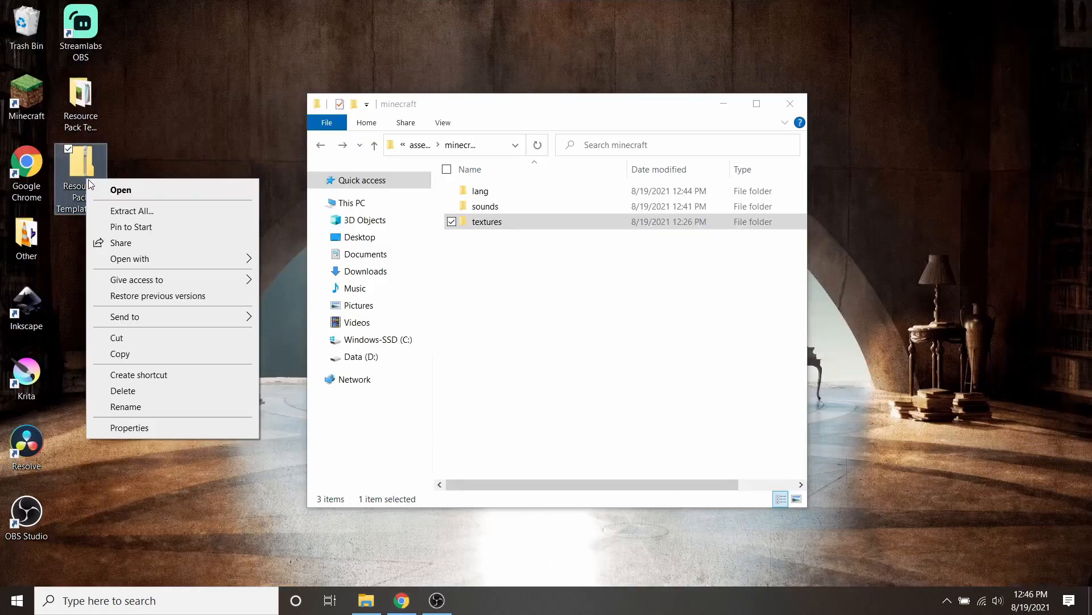
mouse_move(158, 172)
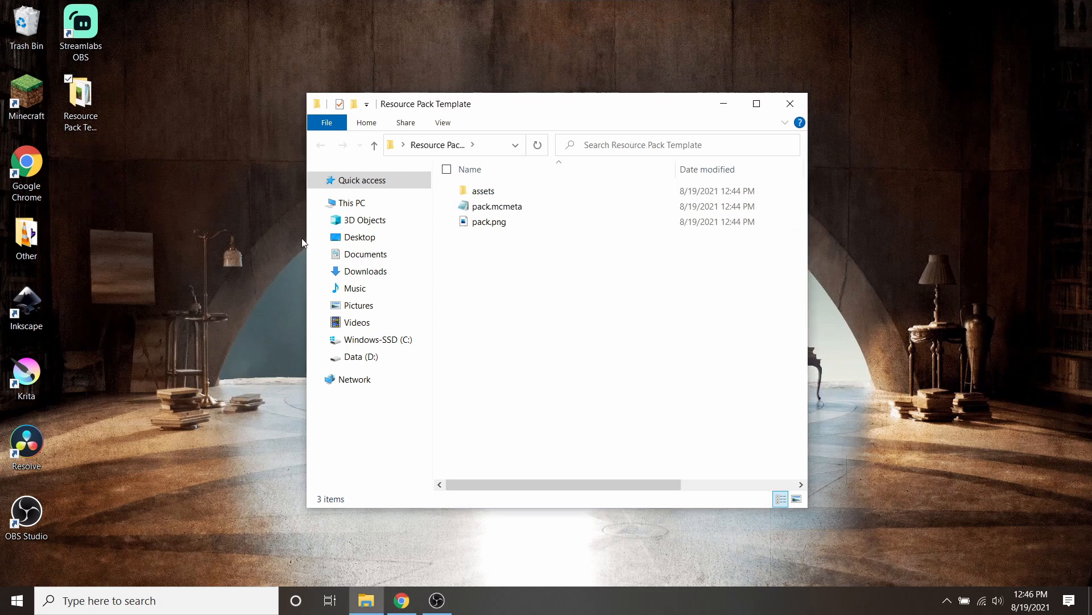
Open assets > minecraft in the extracted pack, showing lang, sounds and textures.
double_click(484, 190)
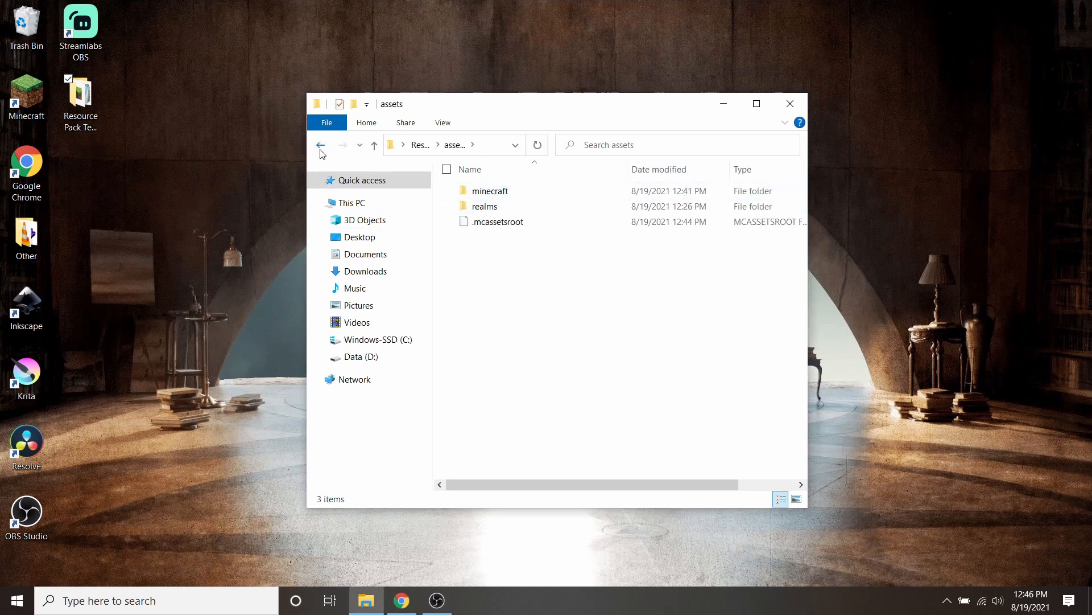
double_click(489, 191)
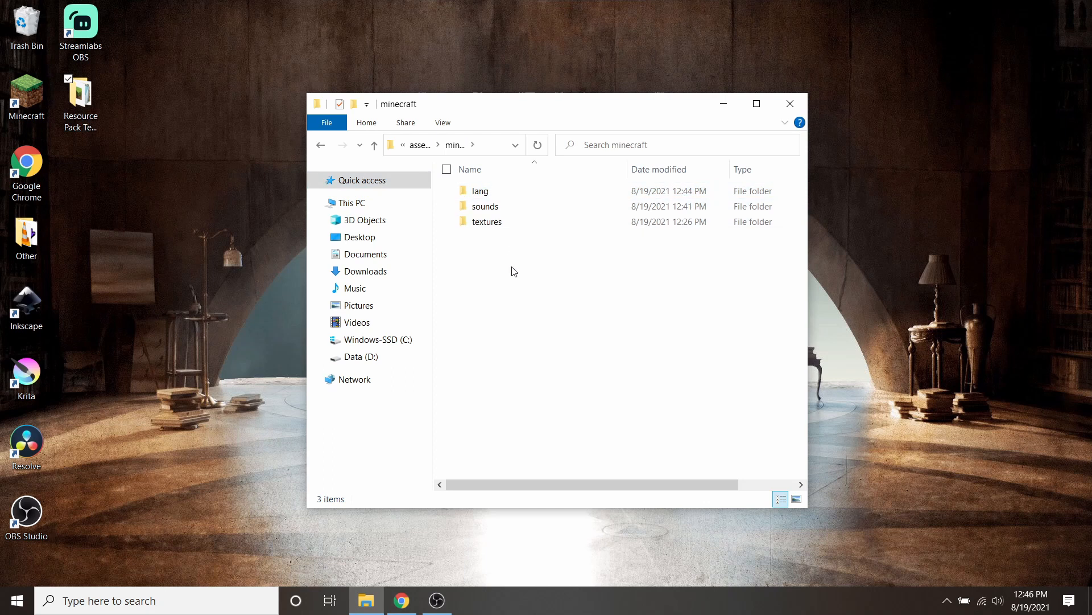